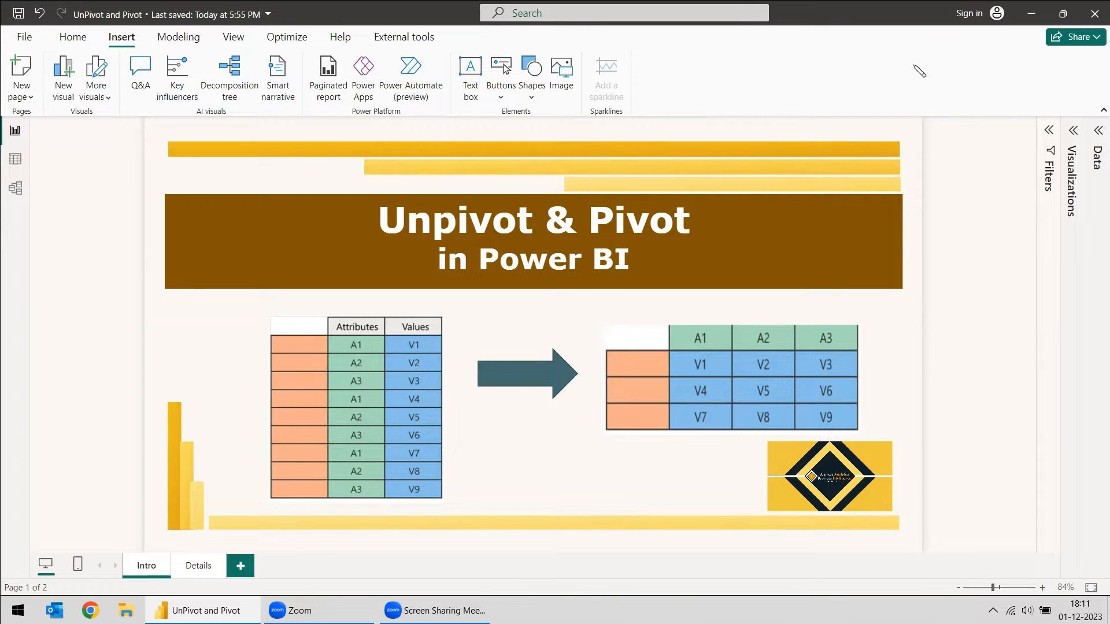
{"action": "mouse_move", "coordinate": [911, 78]}
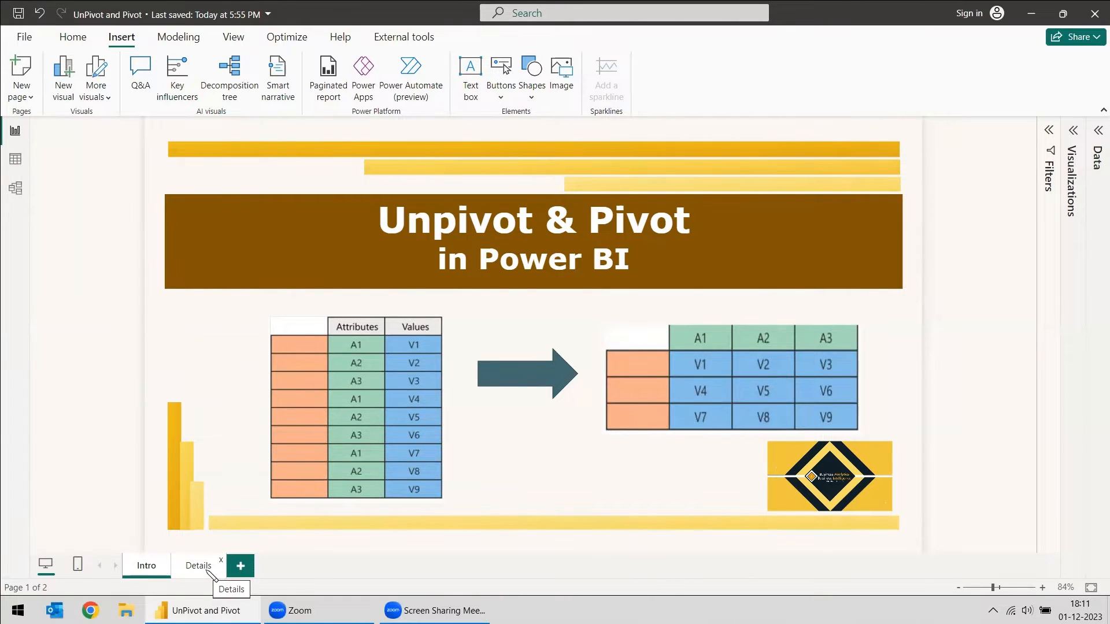
- Switch the report to its Details page with the pivot/unpivot example tables
{"action": "left_click", "coordinate": [198, 565]}
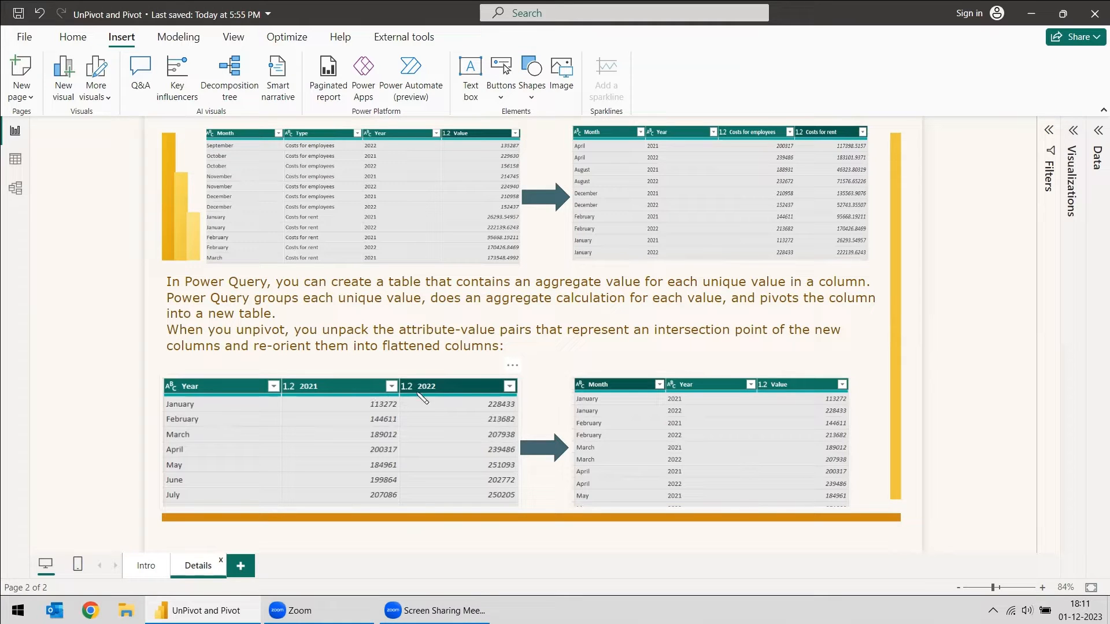
{"action": "mouse_move", "coordinate": [347, 417]}
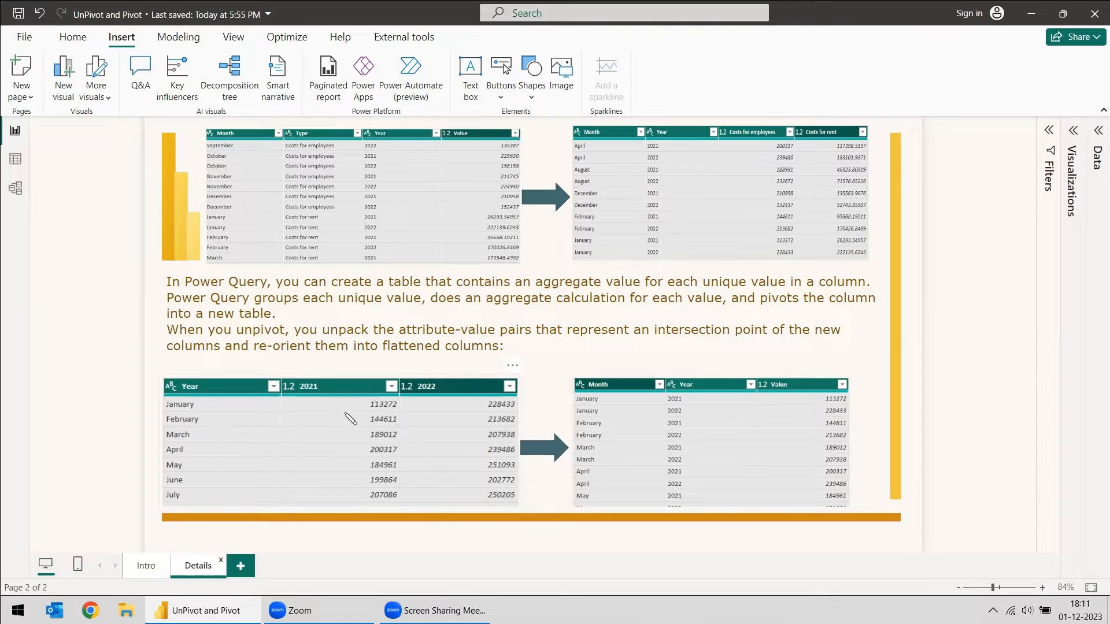
{"action": "mouse_move", "coordinate": [680, 404]}
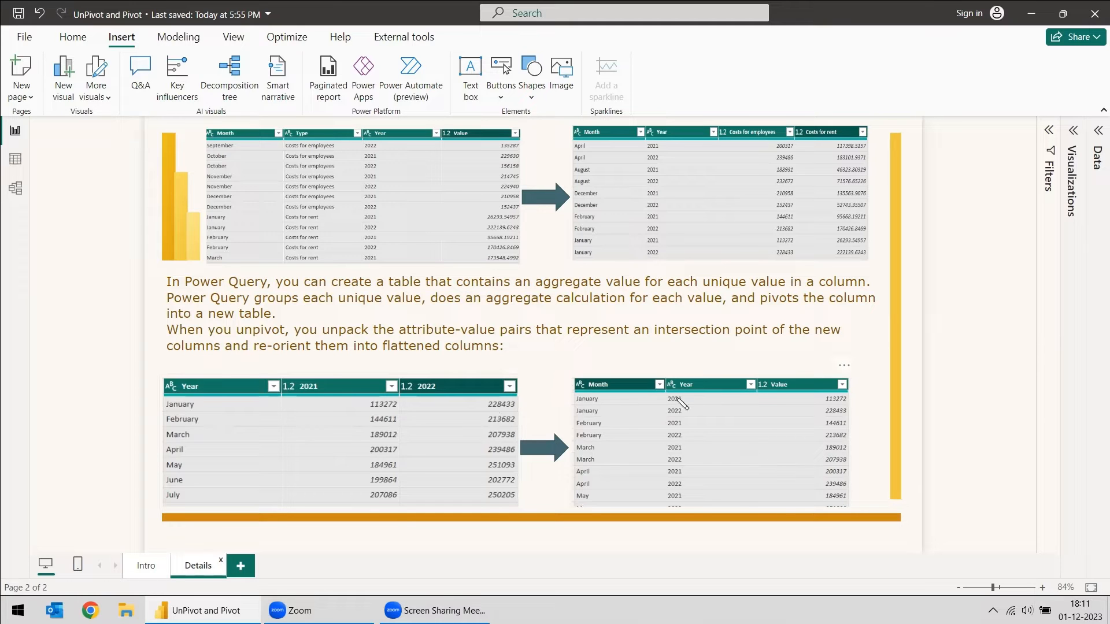
{"action": "mouse_move", "coordinate": [738, 468]}
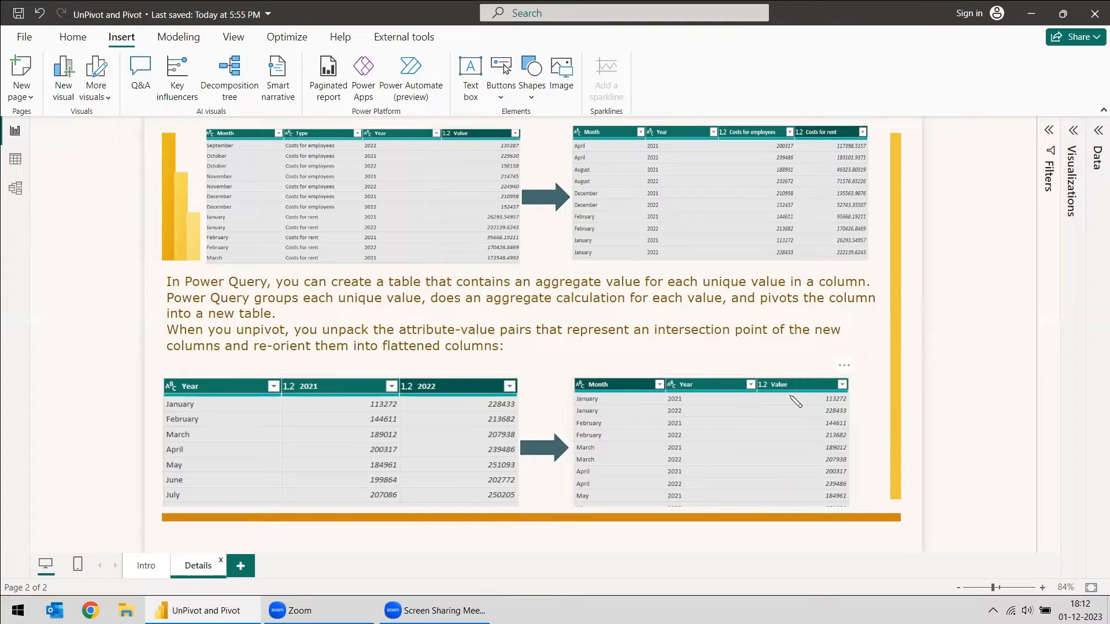
{"action": "mouse_move", "coordinate": [506, 408]}
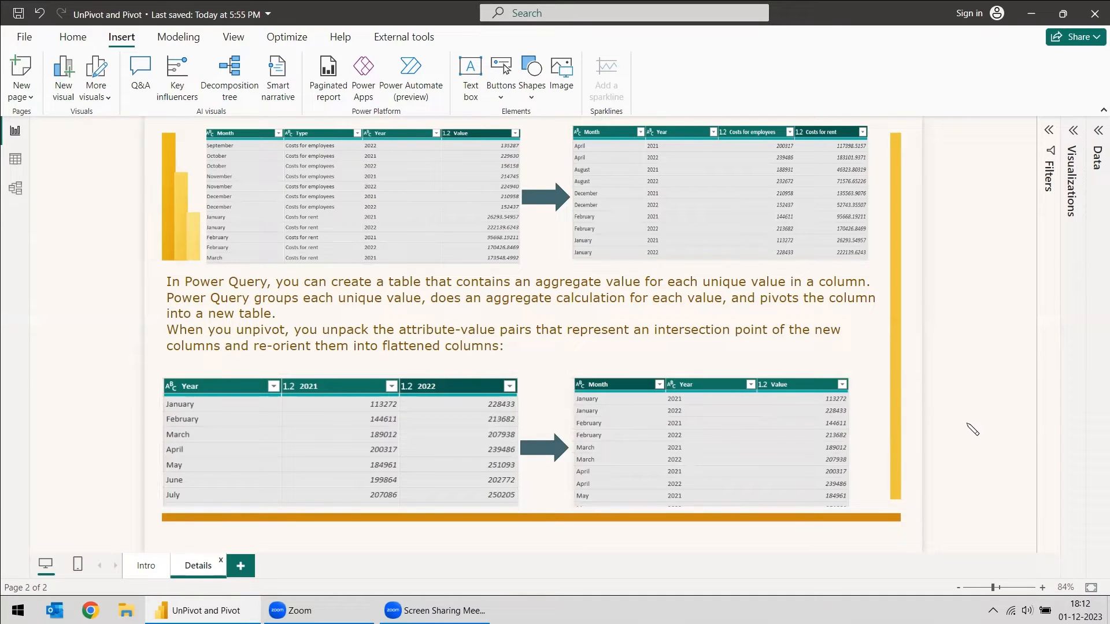
{"action": "mouse_move", "coordinate": [473, 452]}
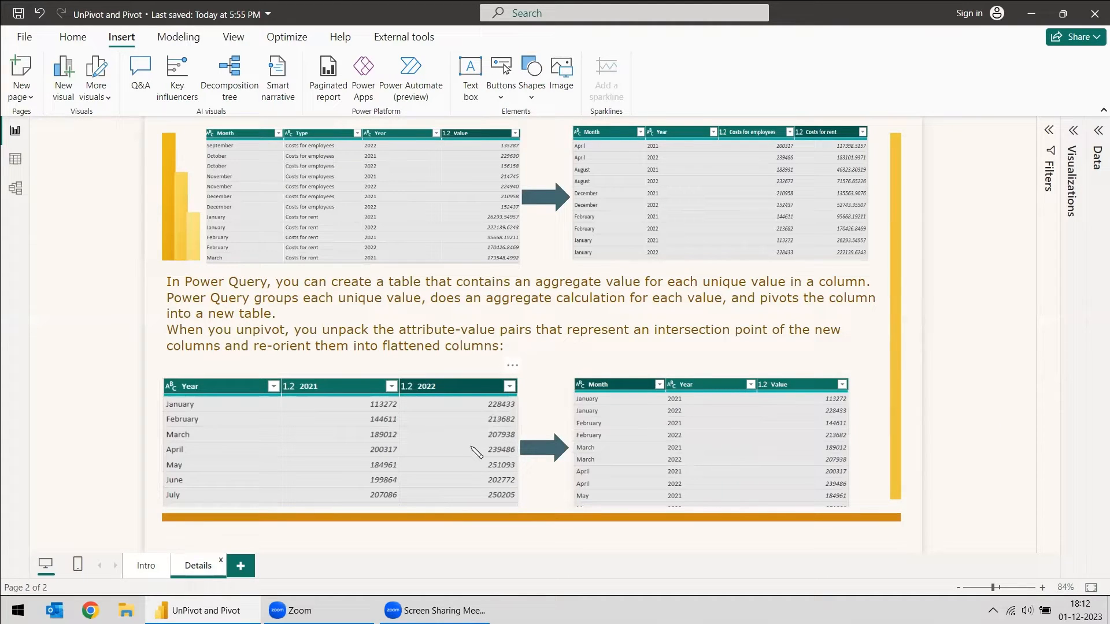
{"action": "mouse_move", "coordinate": [437, 441]}
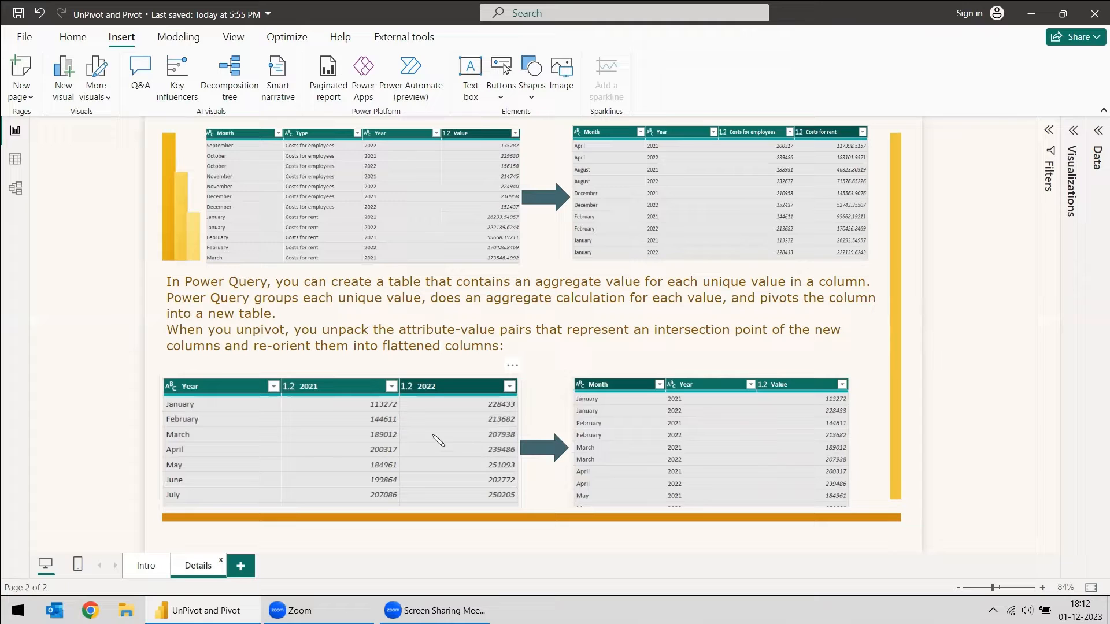
{"action": "mouse_move", "coordinate": [529, 415]}
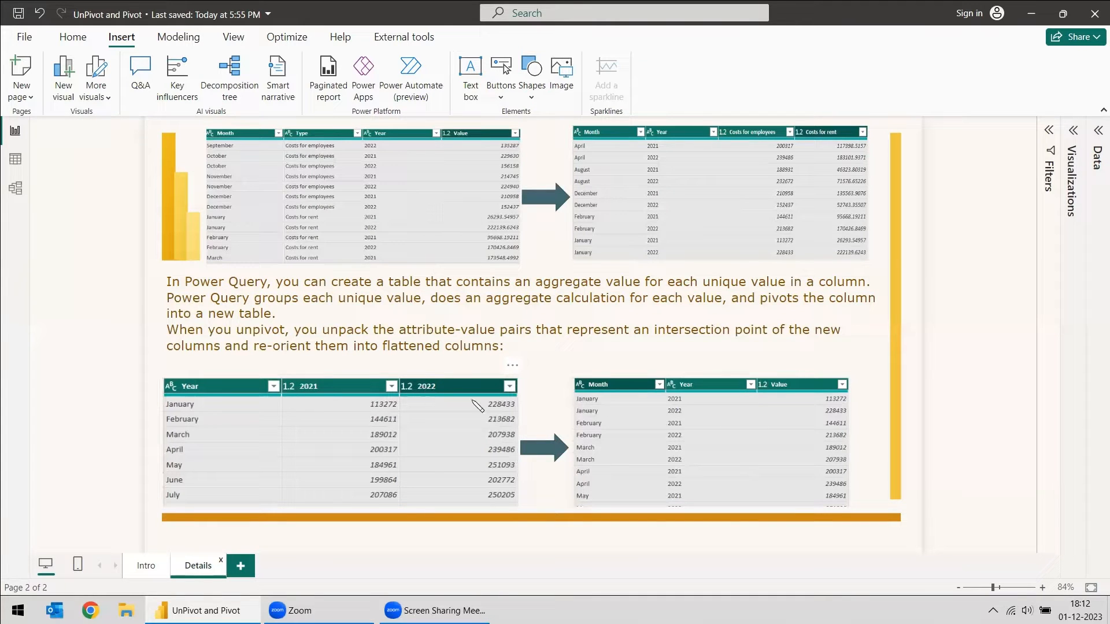
{"action": "mouse_move", "coordinate": [754, 477]}
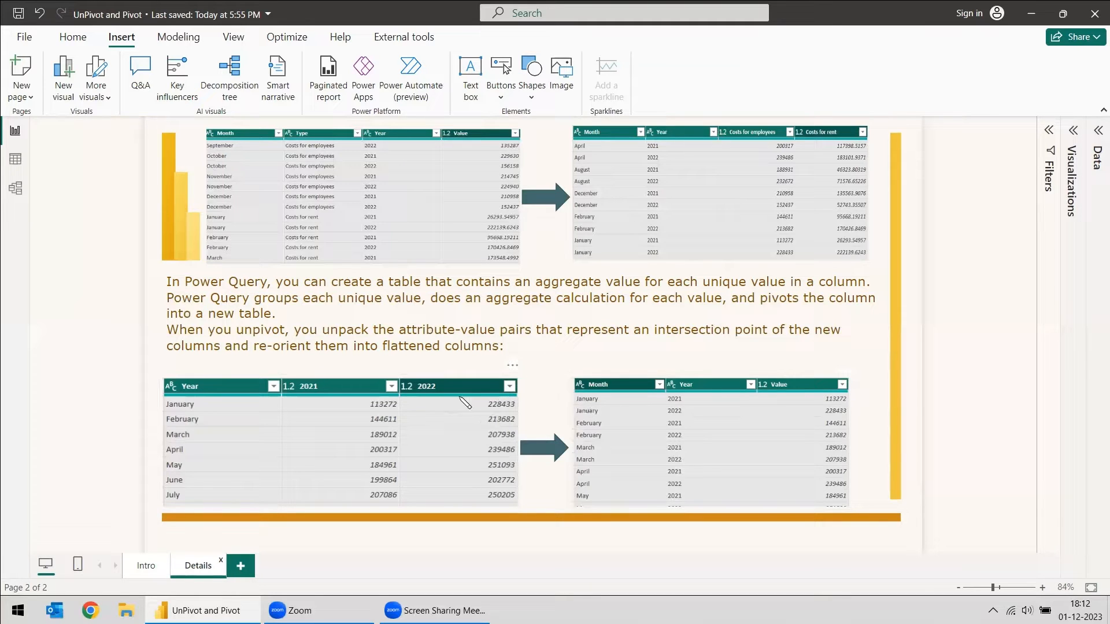
{"action": "mouse_move", "coordinate": [314, 394]}
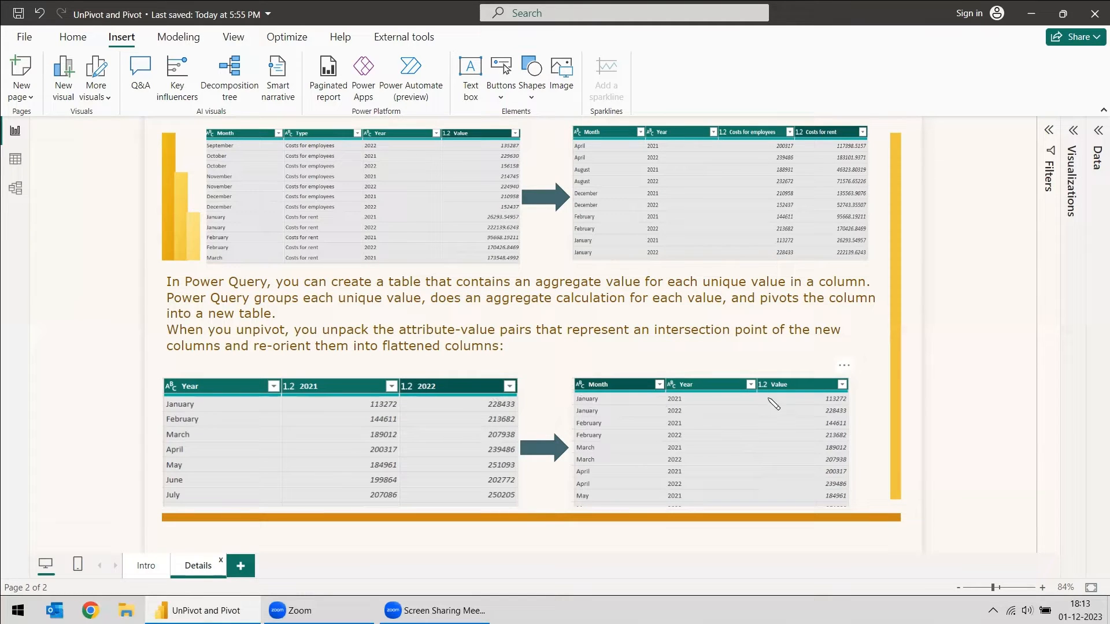
{"action": "mouse_move", "coordinate": [697, 401]}
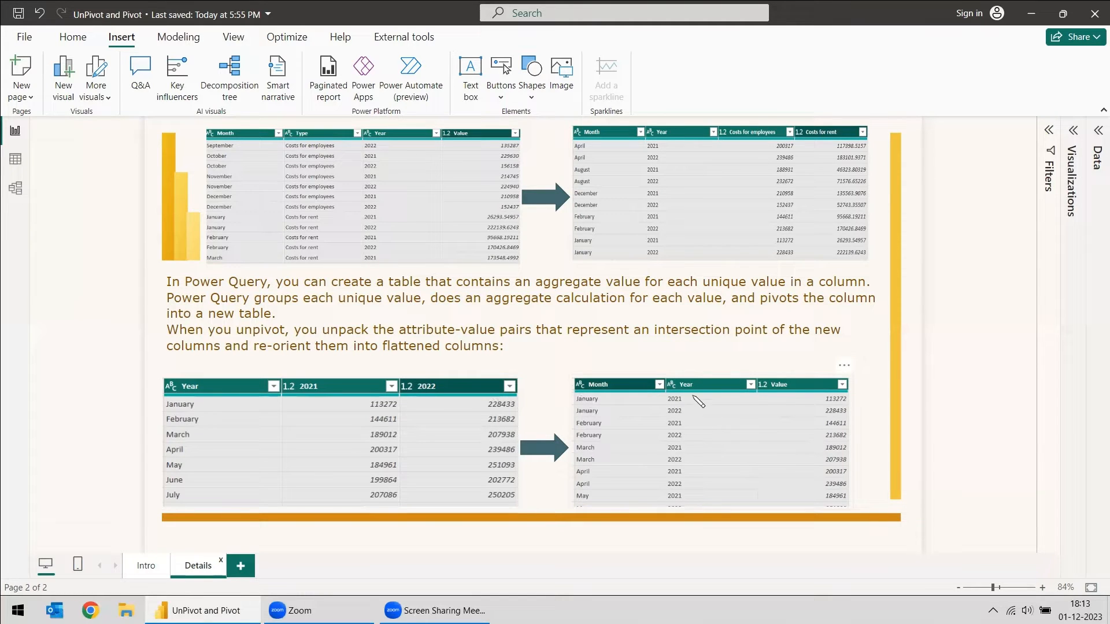
{"action": "mouse_move", "coordinate": [686, 420]}
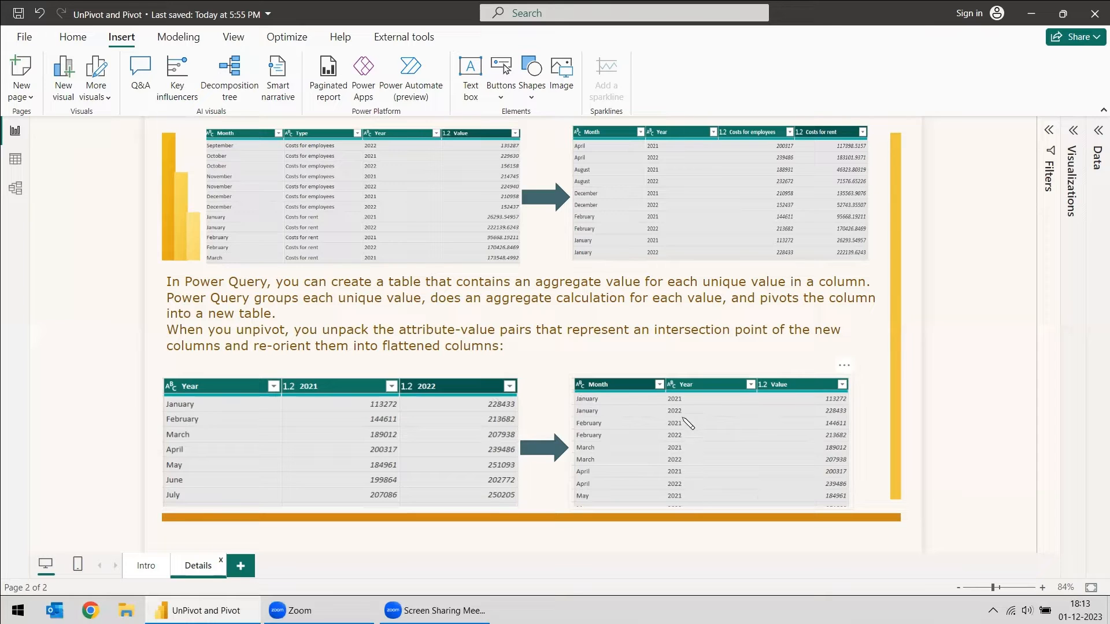
{"action": "mouse_move", "coordinate": [693, 509]}
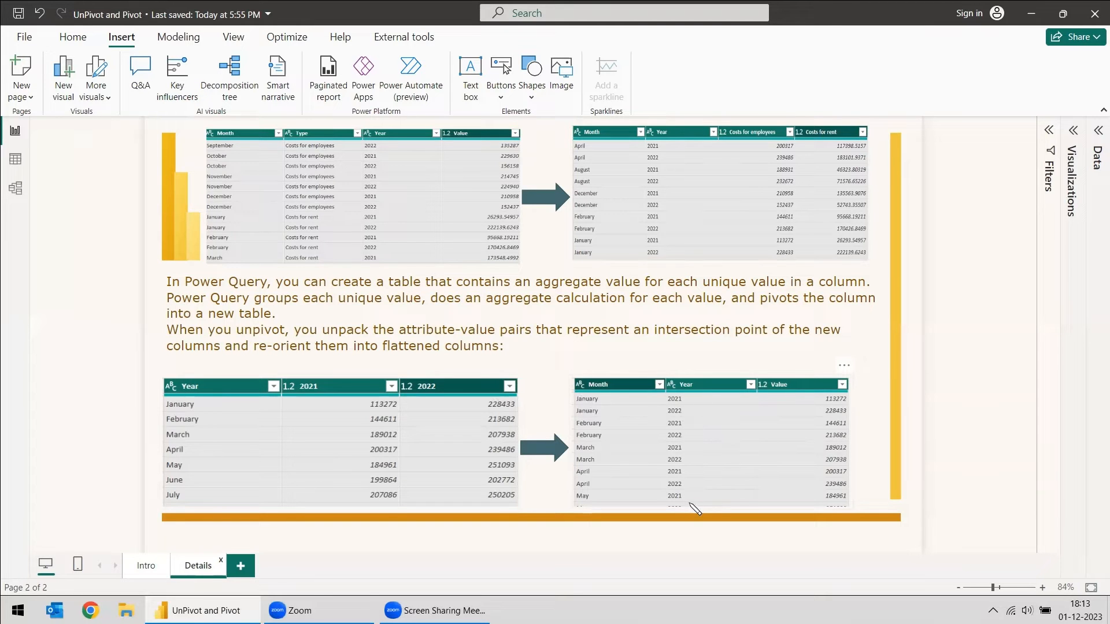
{"action": "mouse_move", "coordinate": [336, 396]}
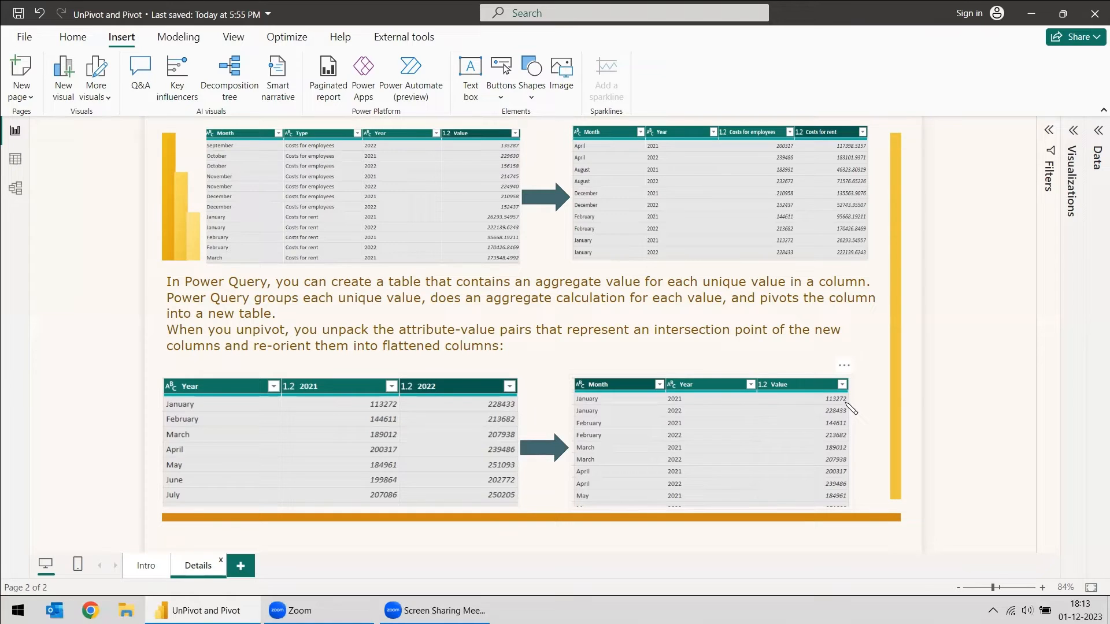
{"action": "mouse_move", "coordinate": [404, 443]}
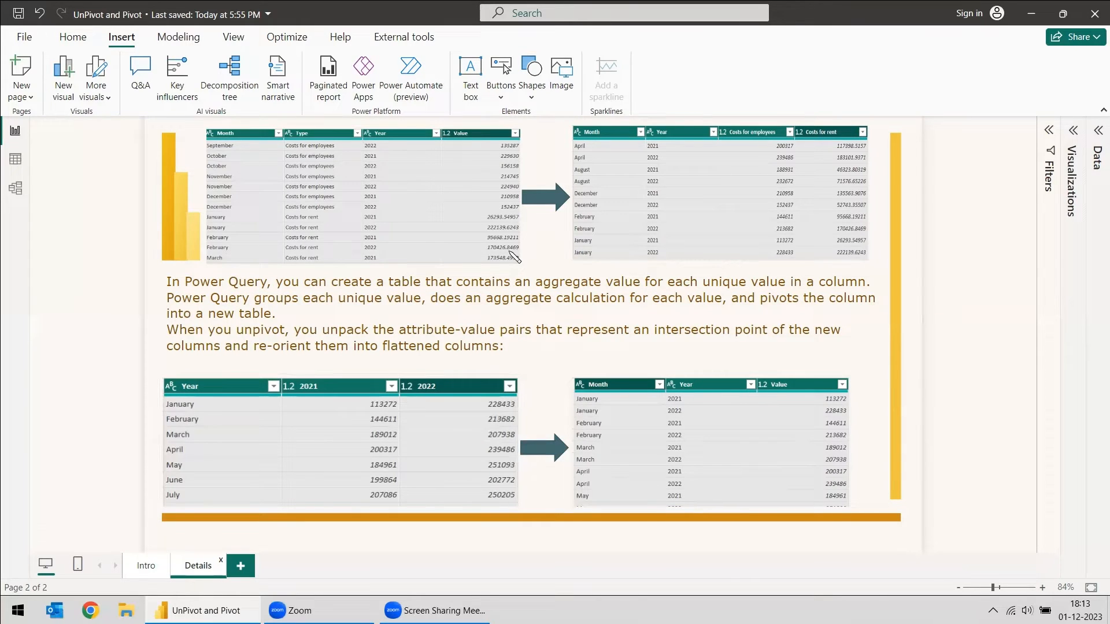
{"action": "mouse_move", "coordinate": [253, 168]}
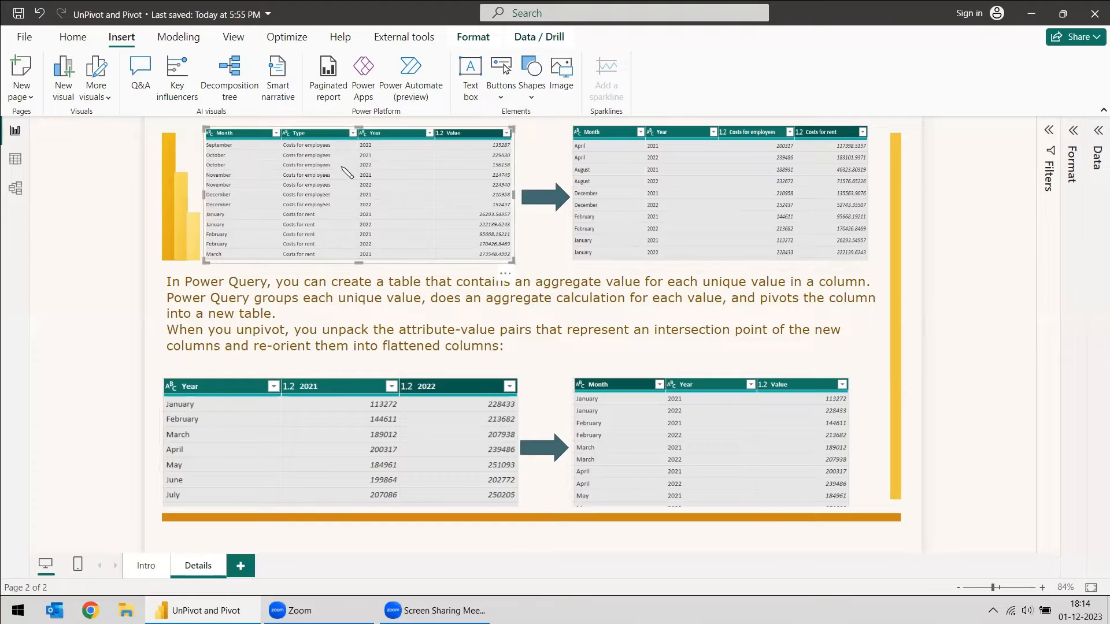
{"action": "mouse_move", "coordinate": [374, 183]}
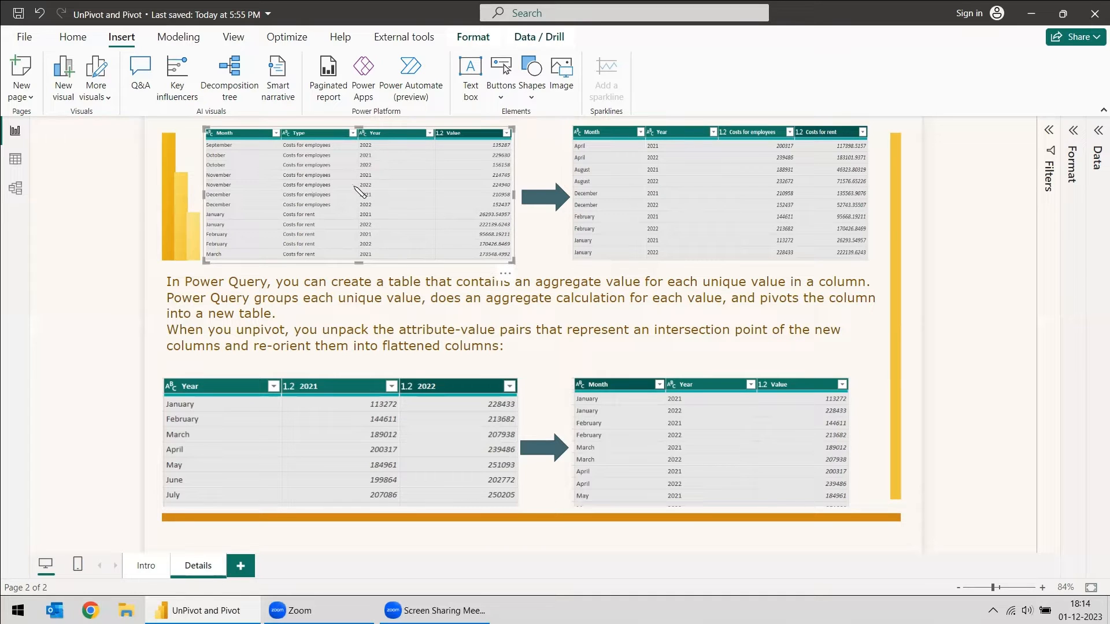
{"action": "mouse_move", "coordinate": [336, 216]}
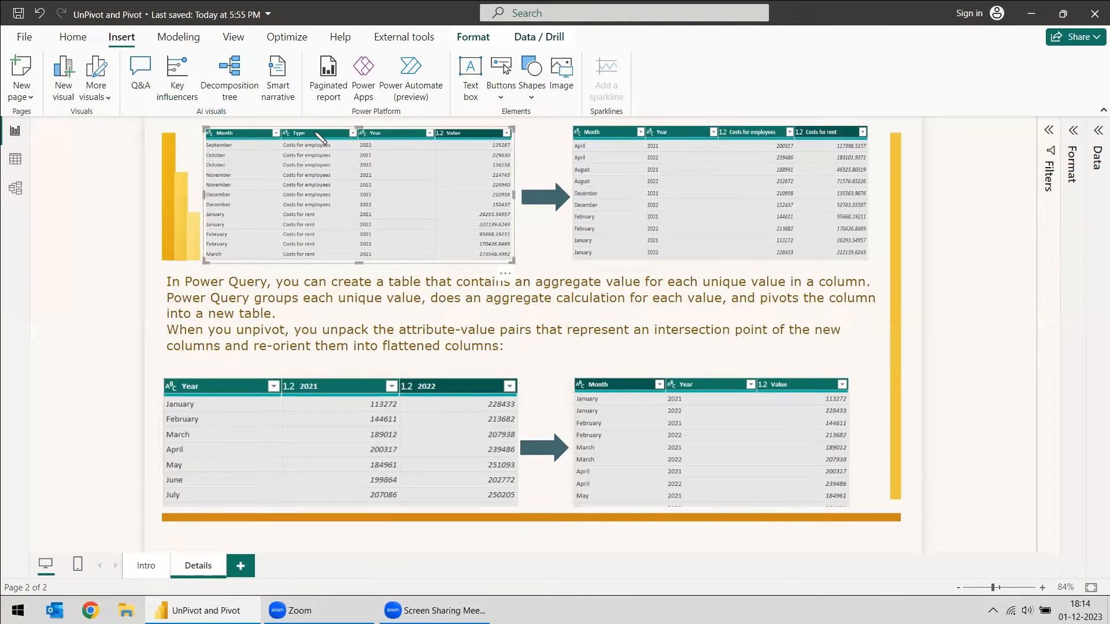
{"action": "mouse_move", "coordinate": [319, 197]}
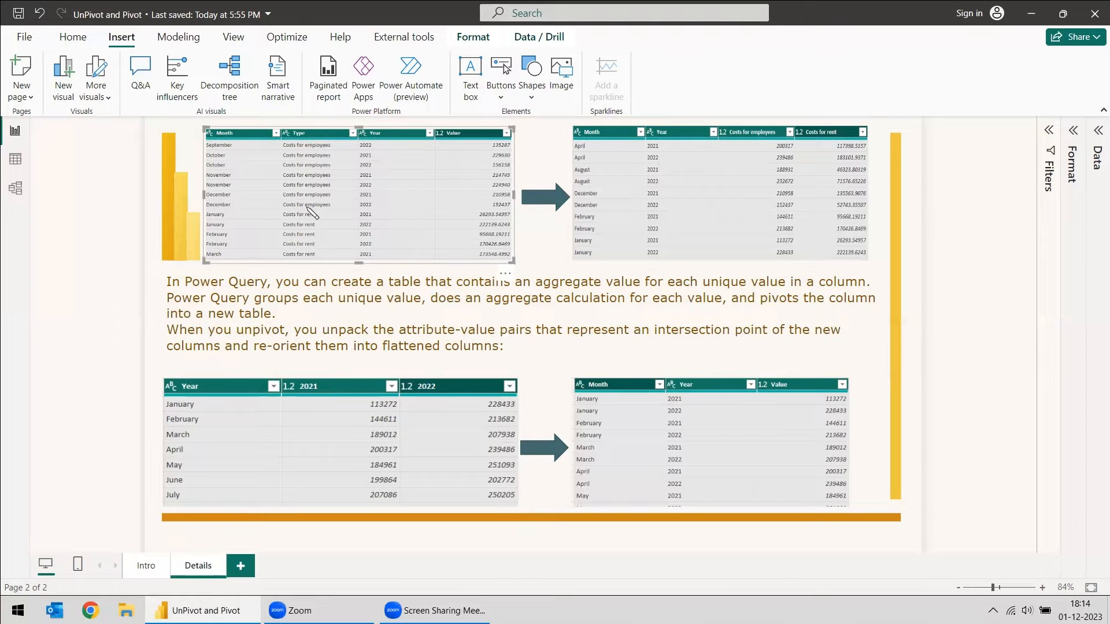
{"action": "mouse_move", "coordinate": [311, 133]}
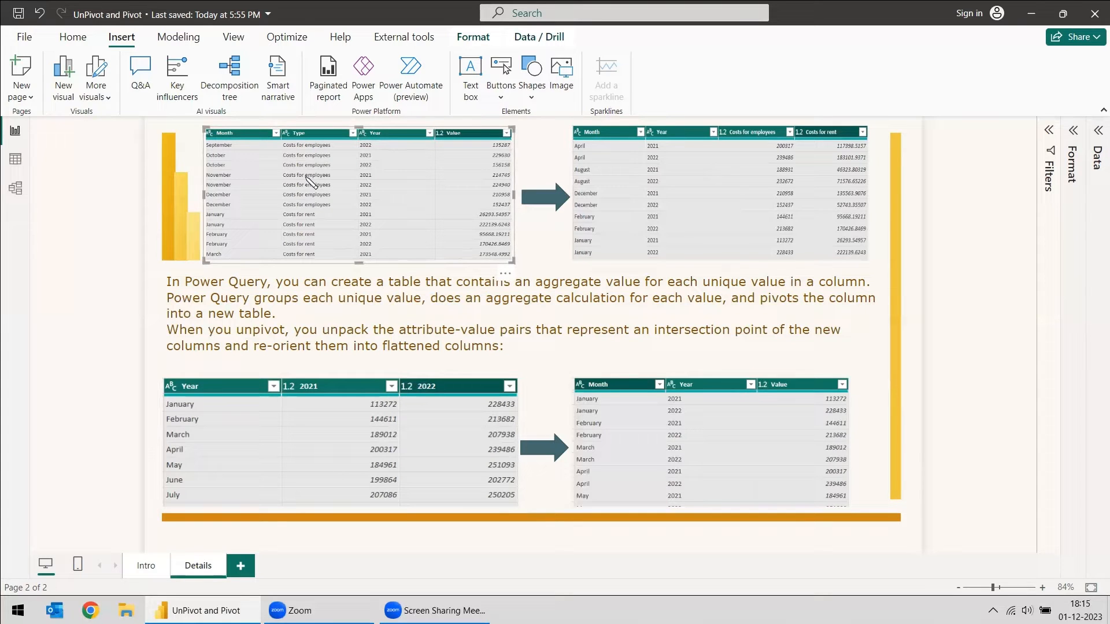
{"action": "mouse_move", "coordinate": [457, 219]}
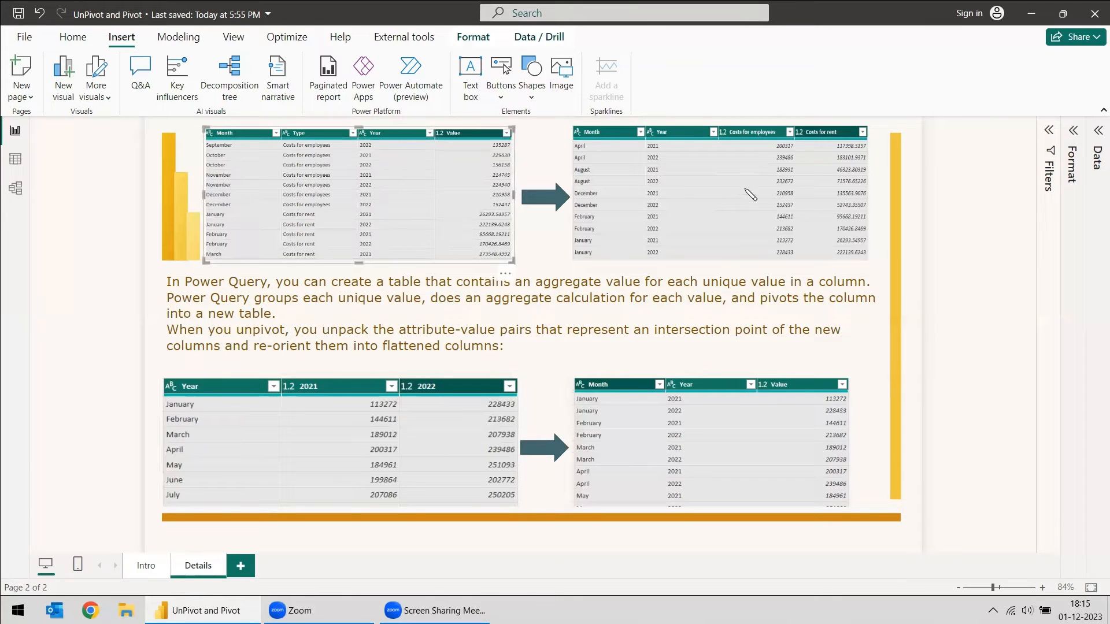
{"action": "mouse_move", "coordinate": [316, 234]}
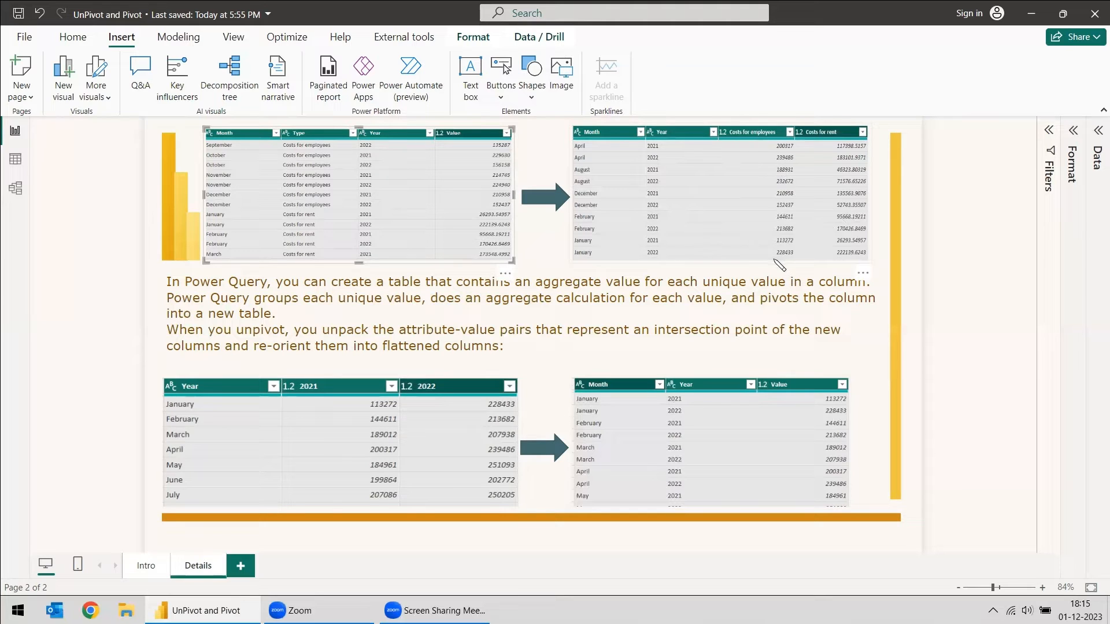
{"action": "mouse_move", "coordinate": [760, 232]}
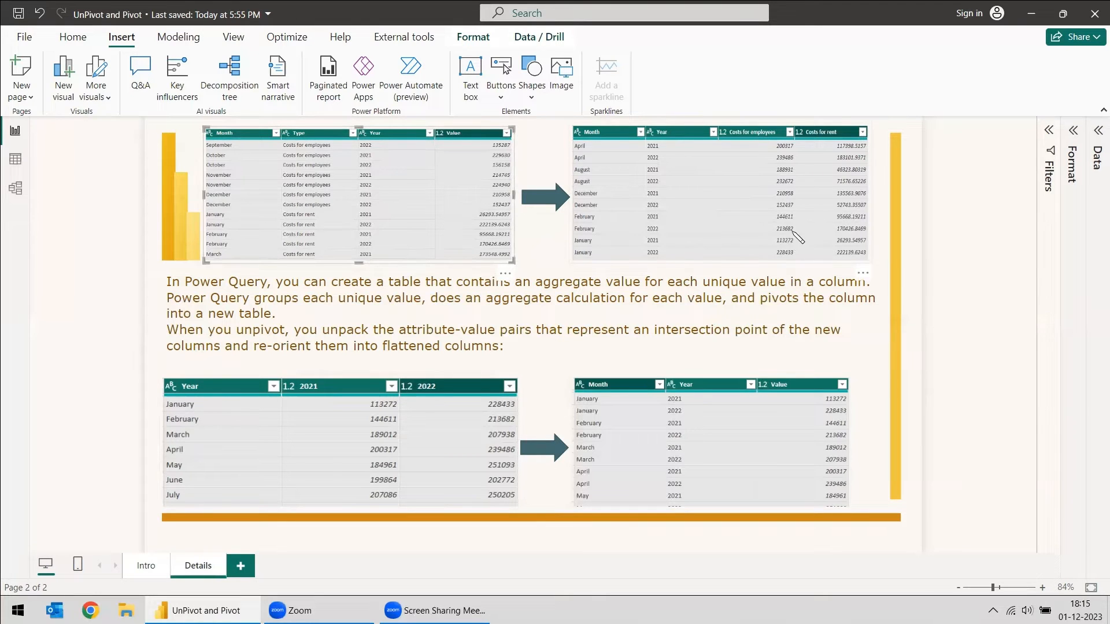
{"action": "mouse_move", "coordinate": [780, 274]}
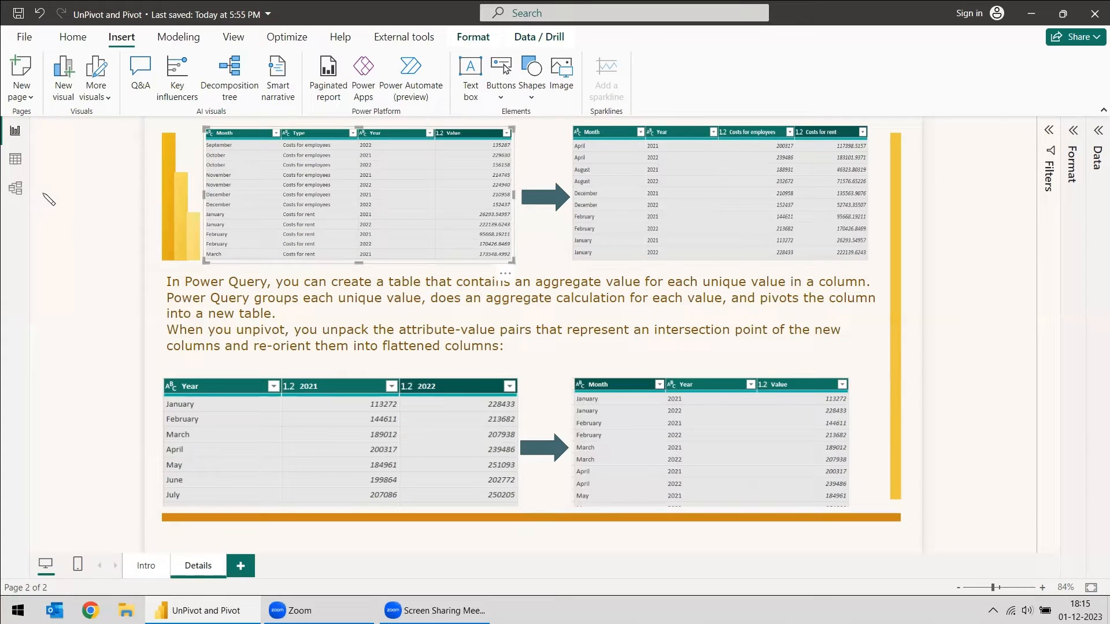
- Select the 2021 and 2022 columns of the costs table together
{"action": "left_click", "coordinate": [72, 37]}
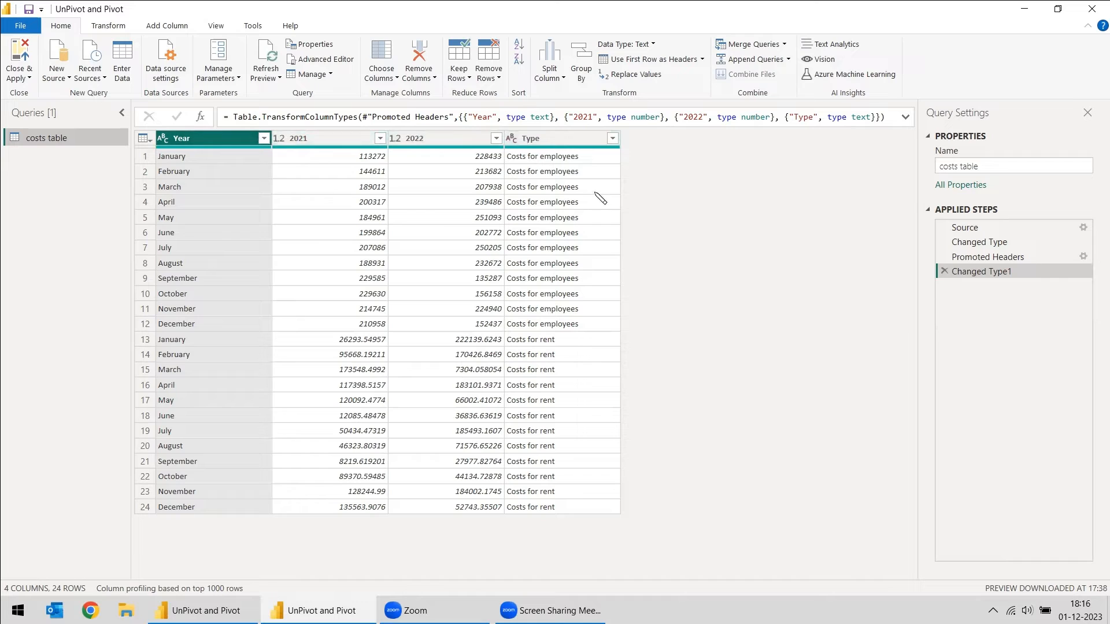
{"action": "mouse_move", "coordinate": [529, 394]}
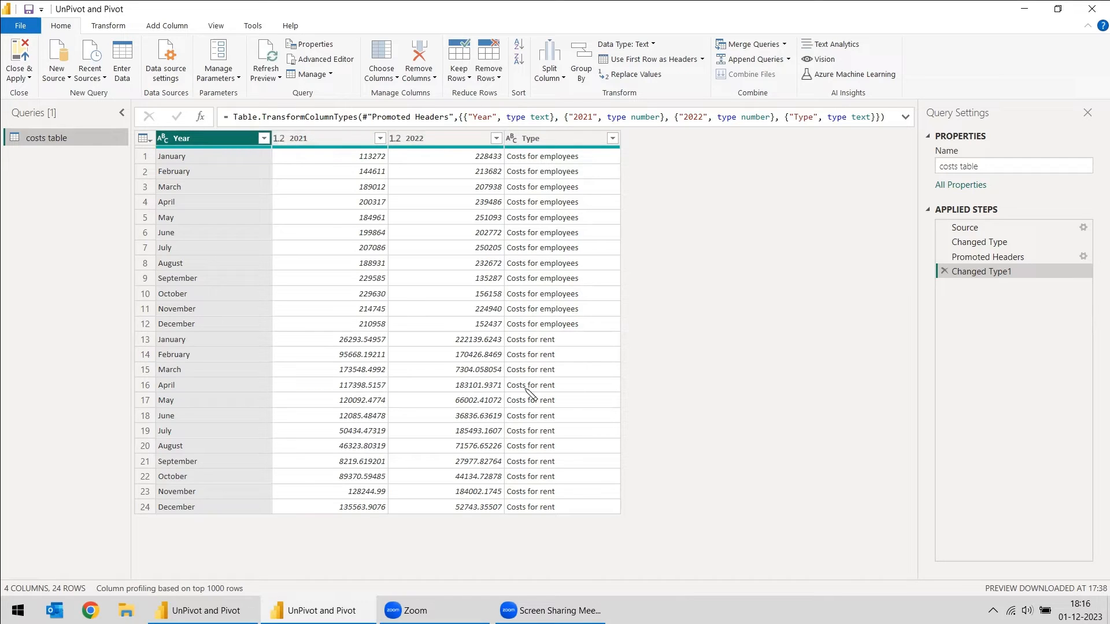
{"action": "mouse_move", "coordinate": [577, 416]}
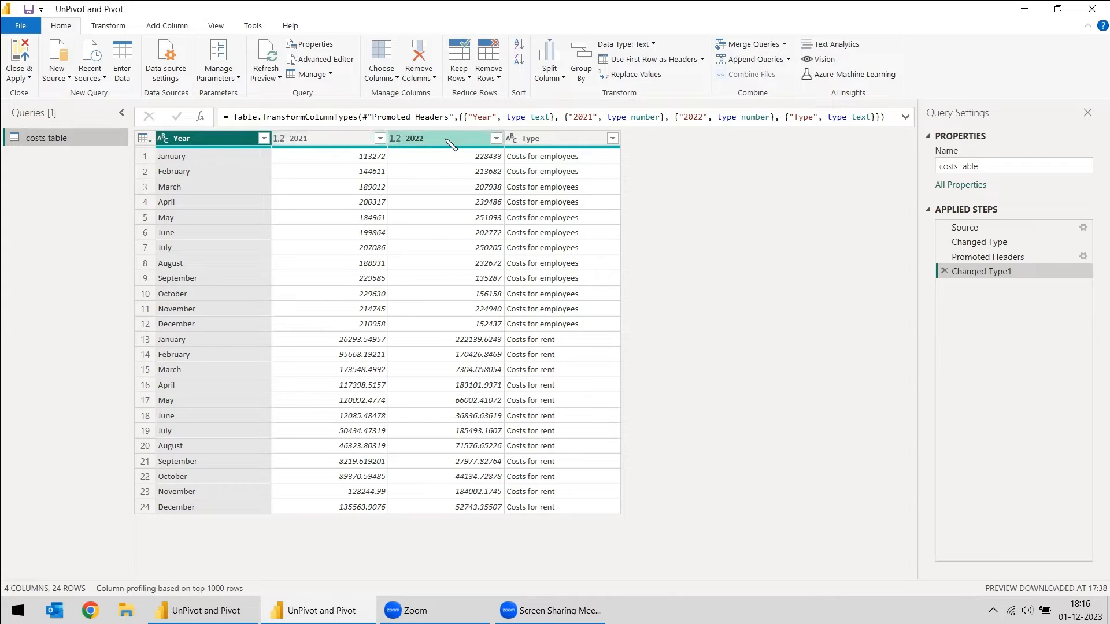
{"action": "left_click", "coordinate": [319, 138]}
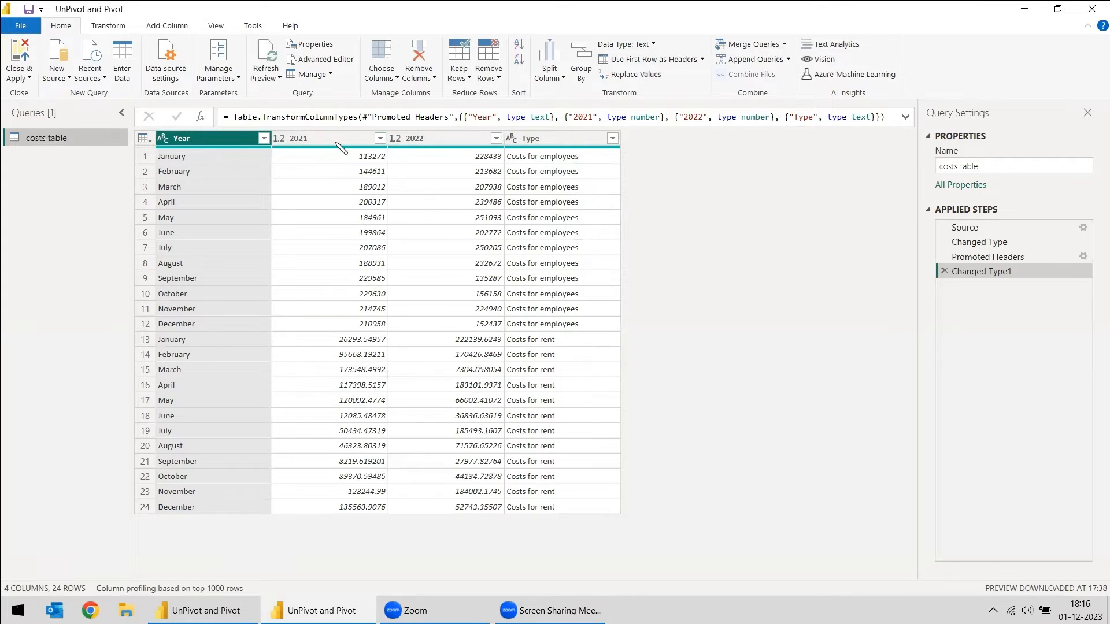
{"action": "mouse_move", "coordinate": [685, 143]}
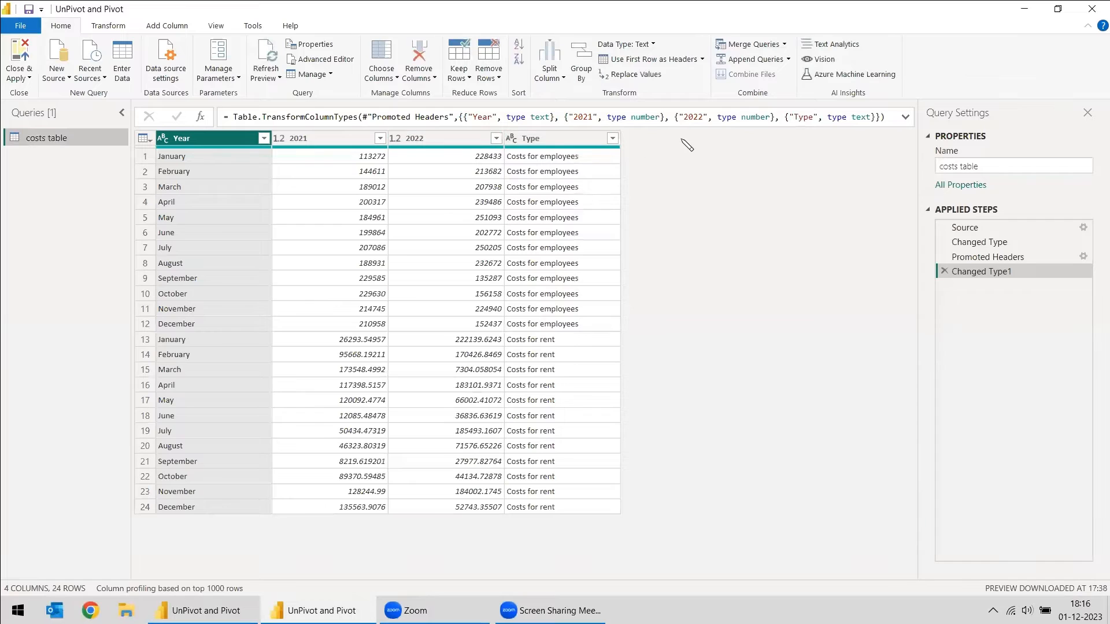
{"action": "mouse_move", "coordinate": [752, 164]}
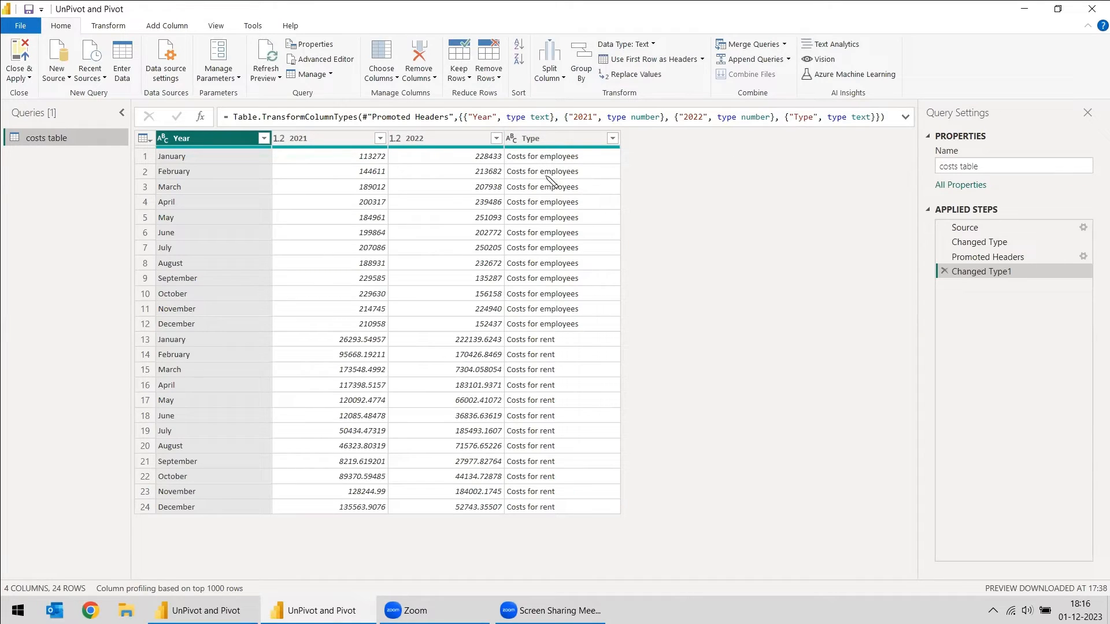
{"action": "mouse_move", "coordinate": [560, 227]}
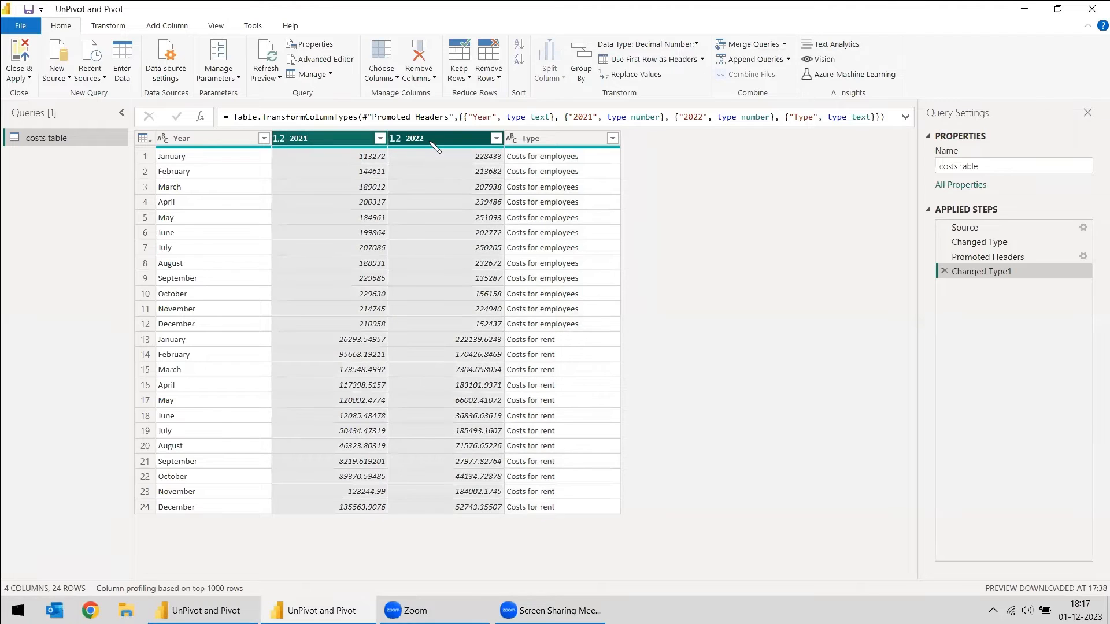
- Unpivot the 2021 and 2022 columns into Attribute and Value, giving 48 rows
{"action": "right_click", "coordinate": [439, 137]}
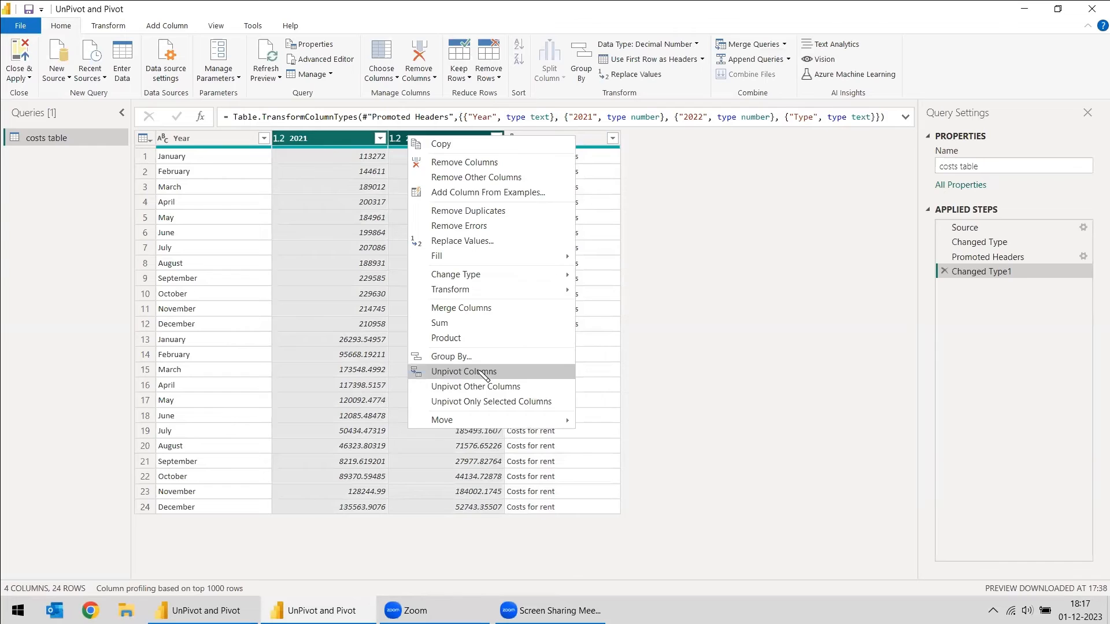
{"action": "left_click", "coordinate": [475, 386]}
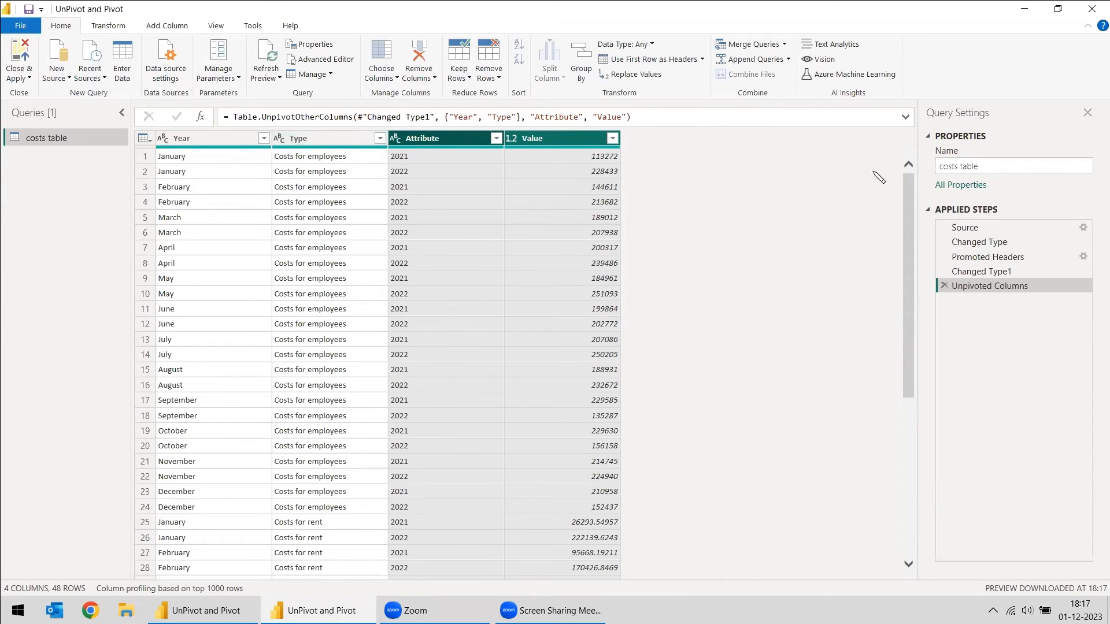
{"action": "mouse_move", "coordinate": [270, 152]}
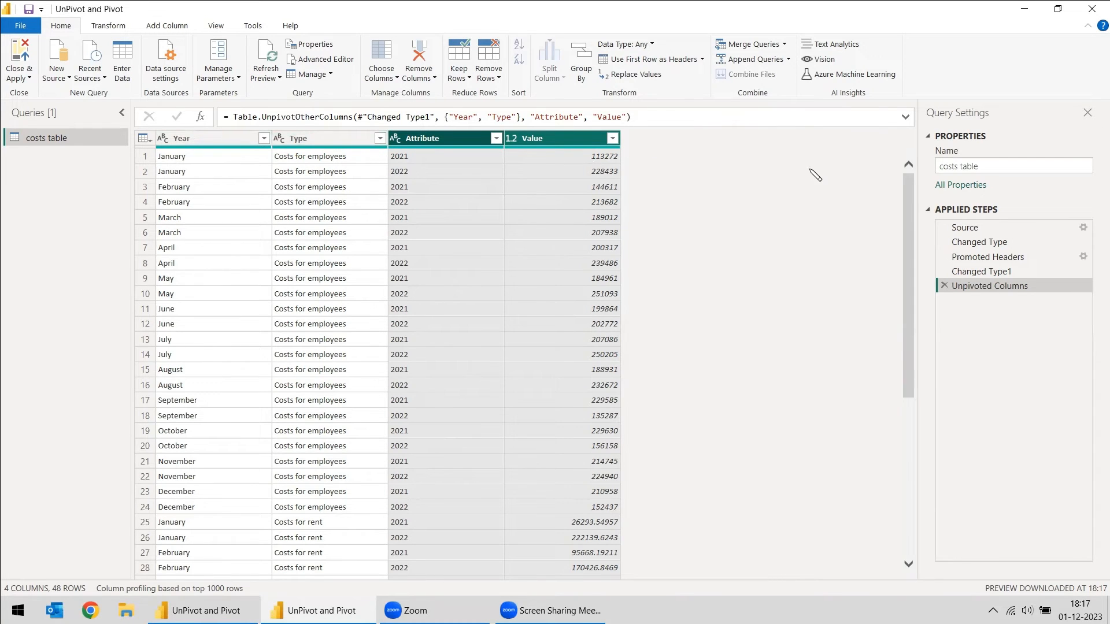
{"action": "scroll", "scroll_direction": "down", "scroll_amount": 3}
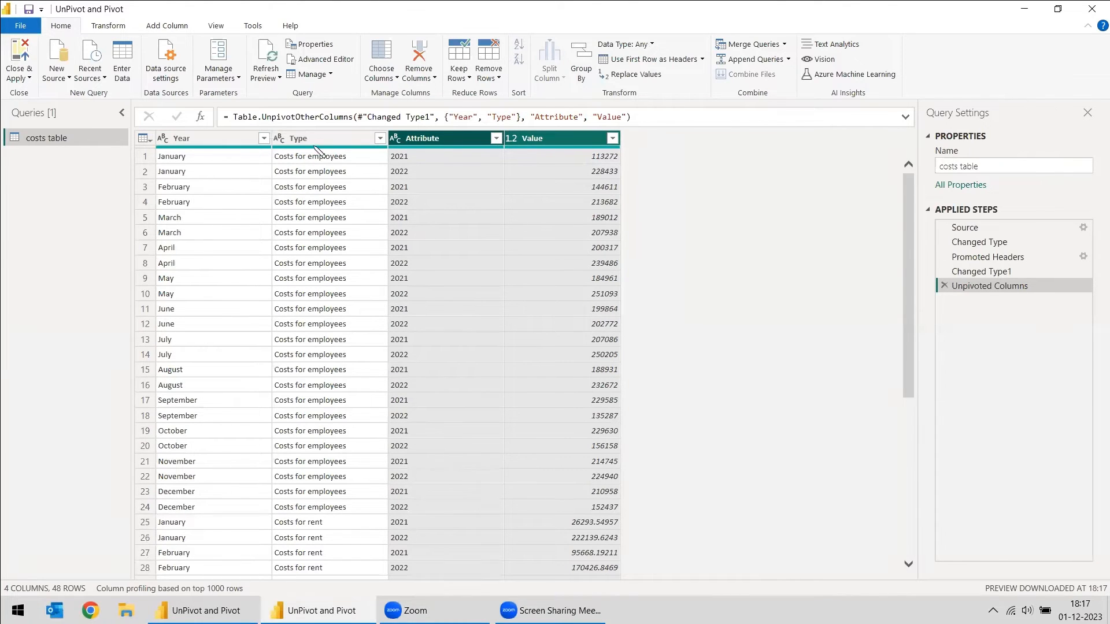
- Rename the Year column to Month and the Attribute column to Year
{"action": "left_click", "coordinate": [180, 138]}
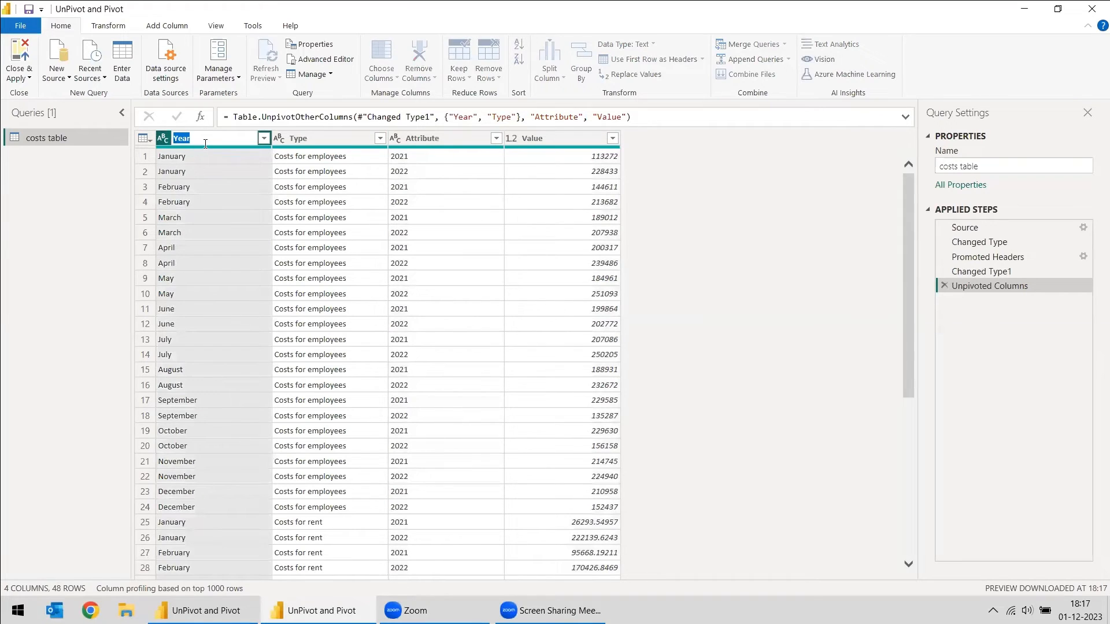
{"action": "type", "text": "Month"}
{"action": "left_click", "coordinate": [445, 138]}
{"action": "type", "text": "Year"}
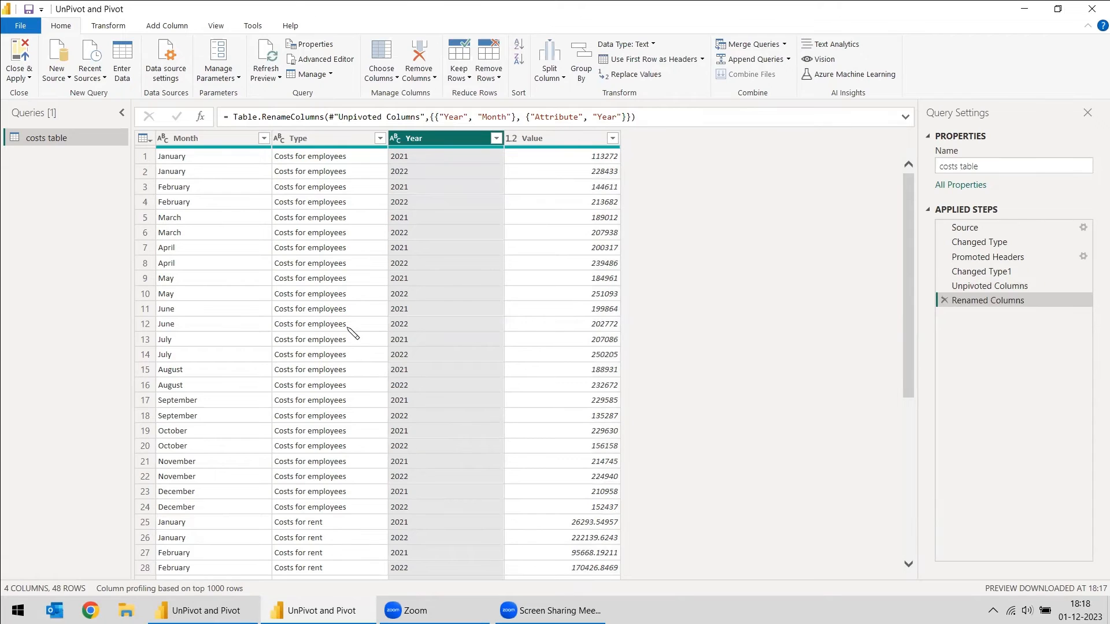
{"action": "left_click", "coordinate": [326, 138]}
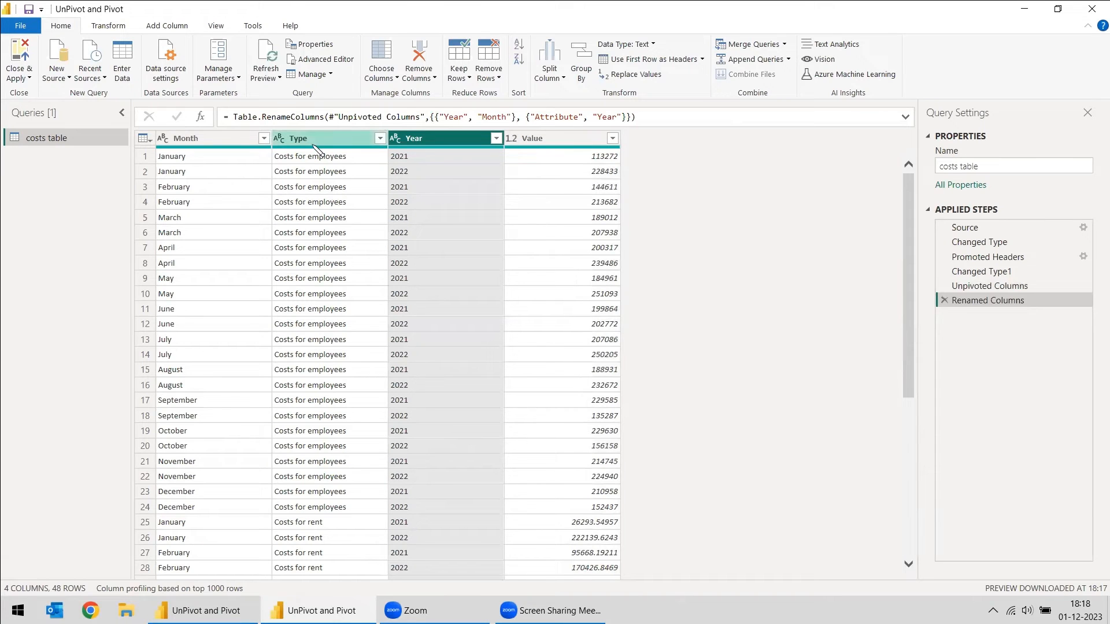
{"action": "right_click", "coordinate": [311, 138]}
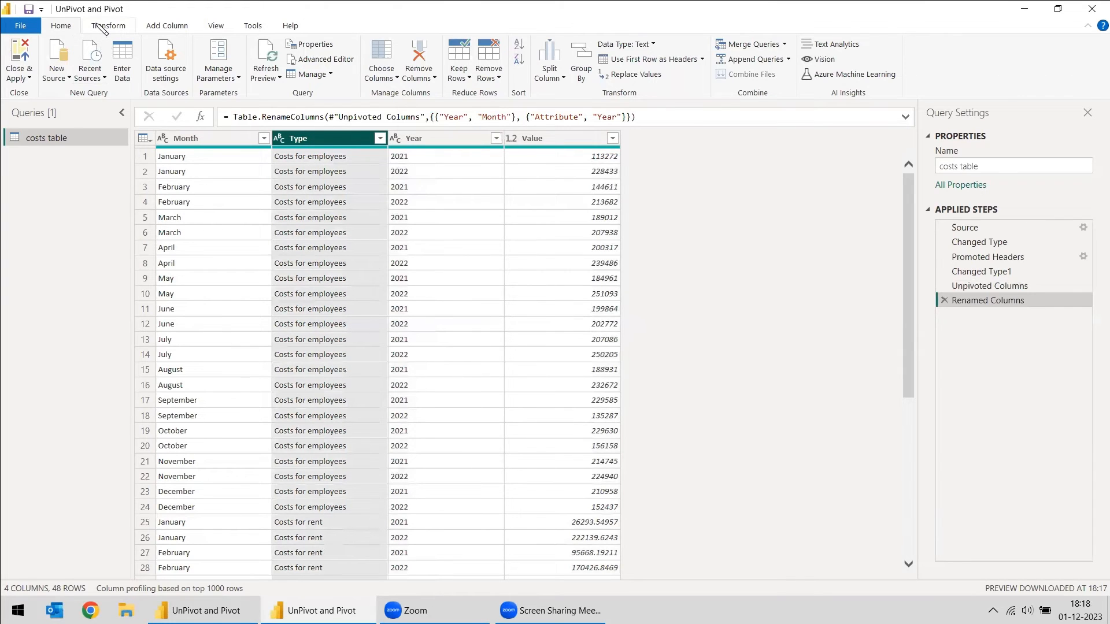
- Pivot the Type column on Value into Costs for employees and Costs for rent columns, 24 rows
{"action": "left_click", "coordinate": [108, 25]}
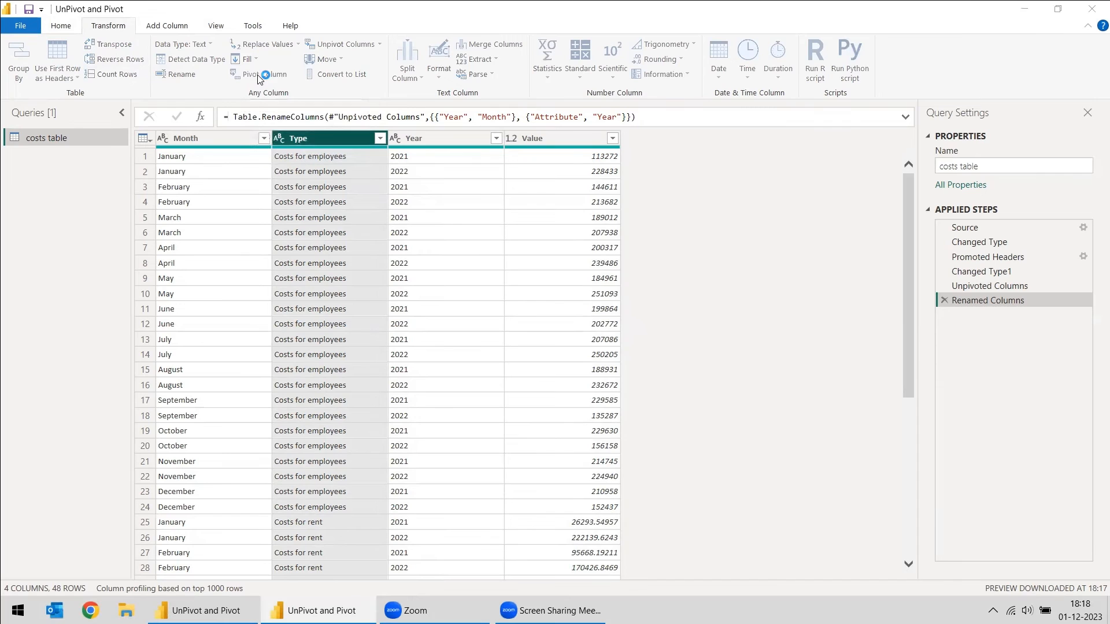
{"action": "left_click", "coordinate": [254, 74]}
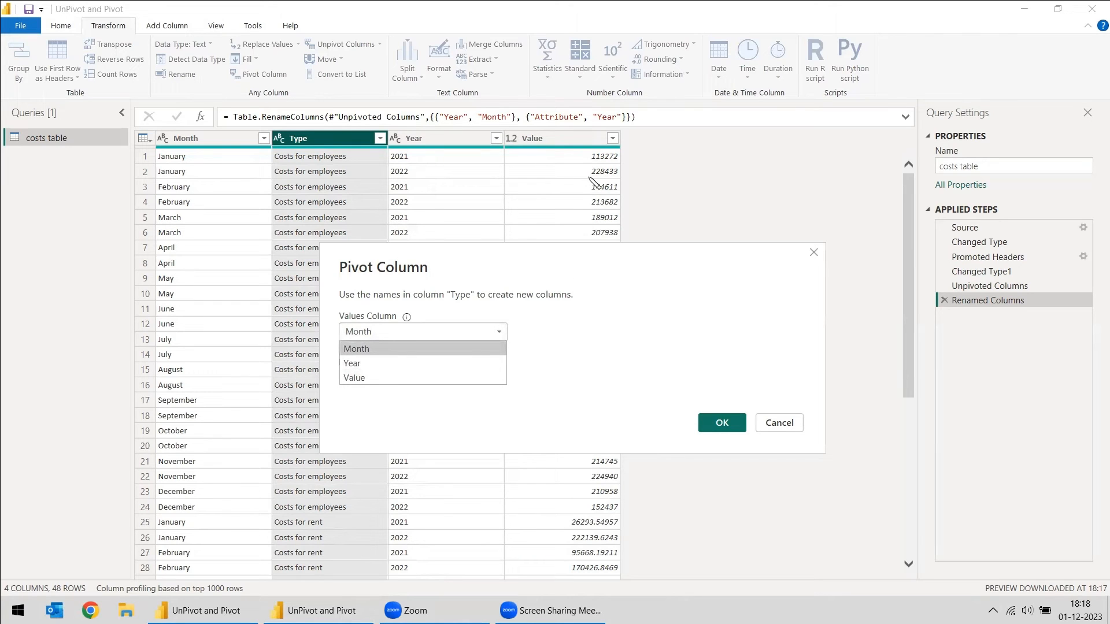
{"action": "mouse_move", "coordinate": [375, 377]}
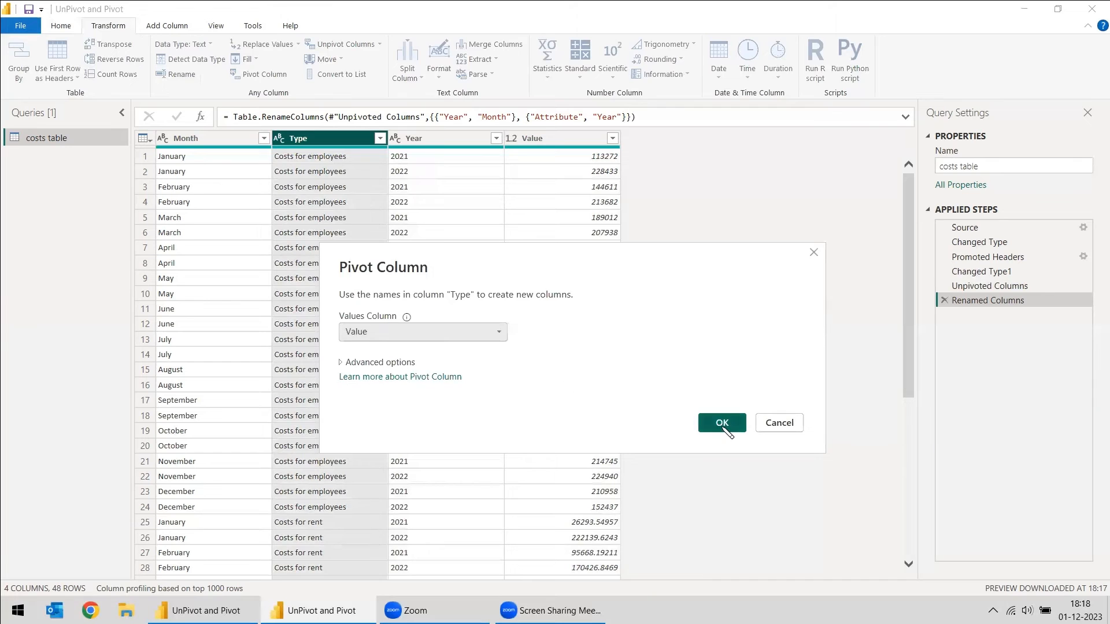
{"action": "left_click", "coordinate": [720, 423]}
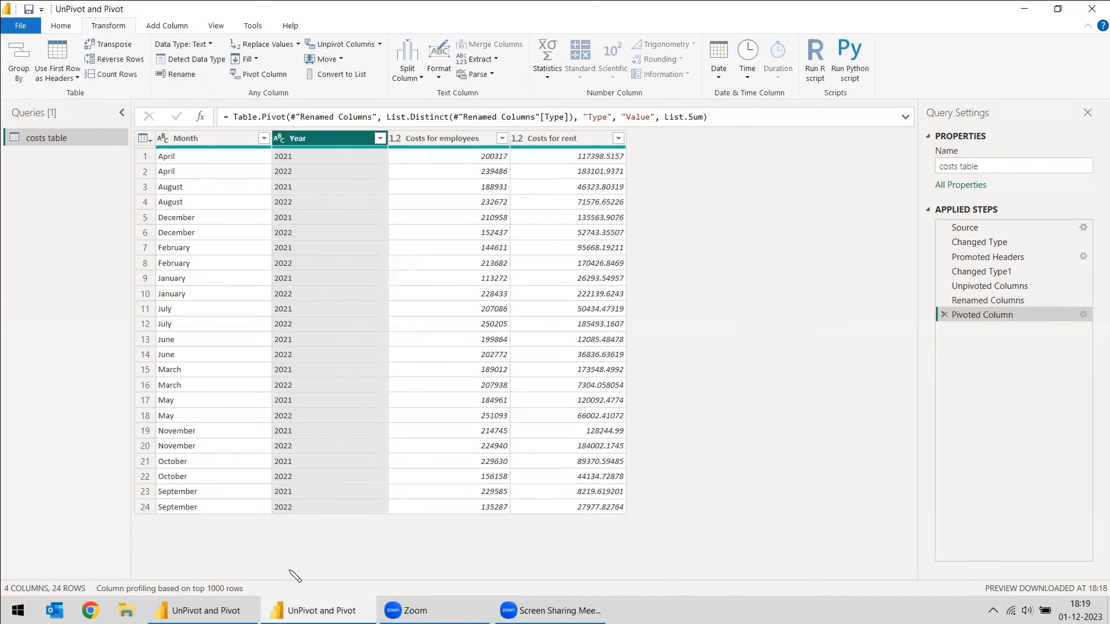
{"action": "mouse_move", "coordinate": [799, 172]}
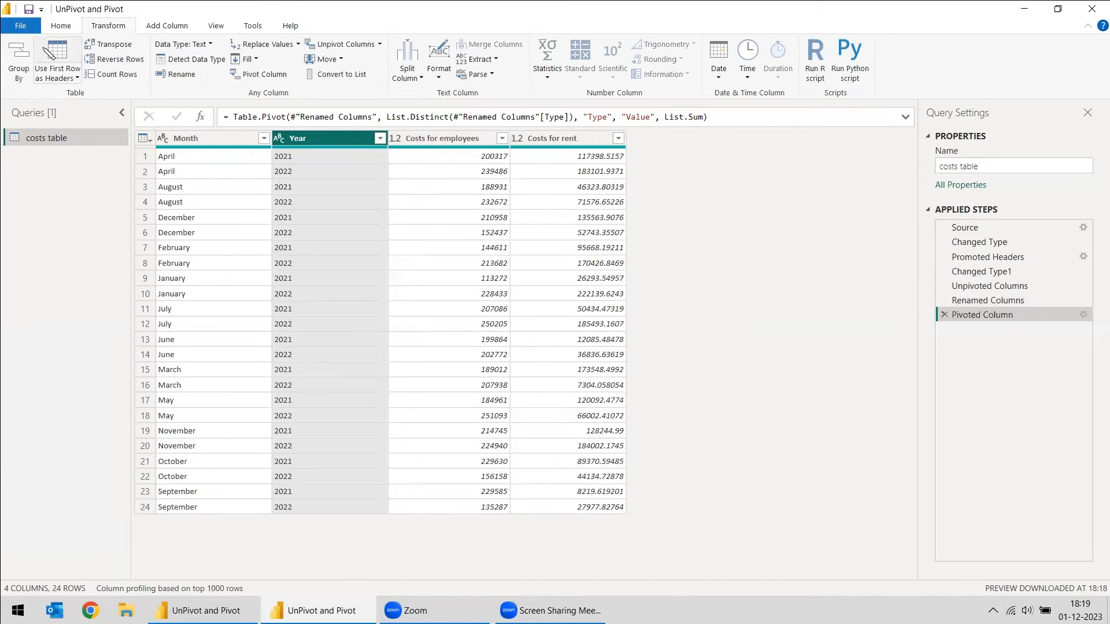
- Apply the query and build a table visual of Year, Month, employee and rent costs
{"action": "left_click", "coordinate": [19, 60]}
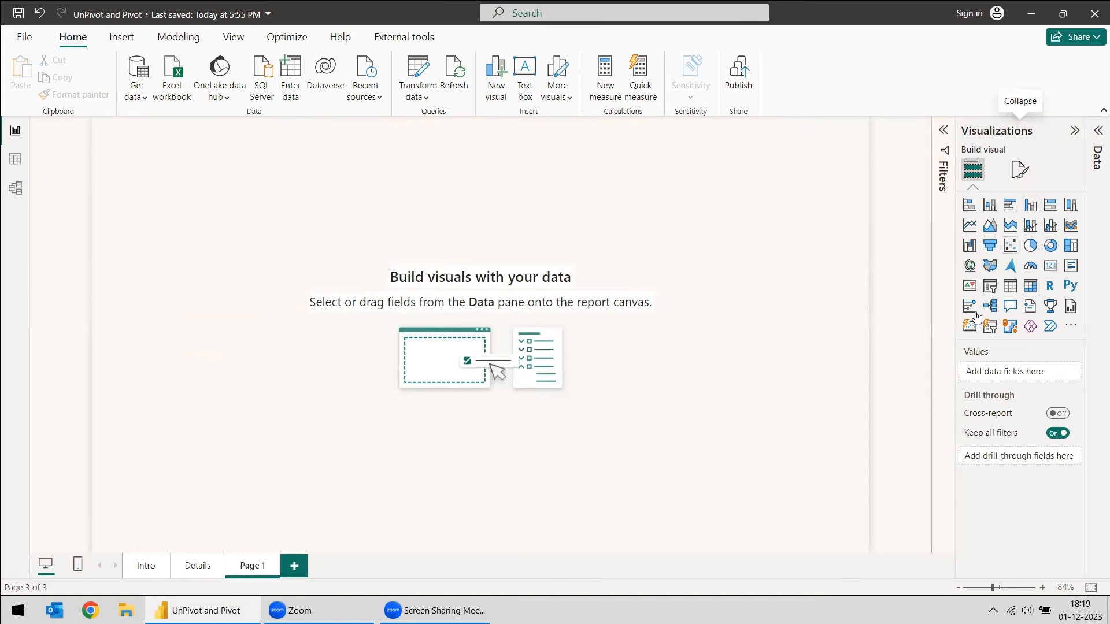
{"action": "left_click", "coordinate": [1030, 285]}
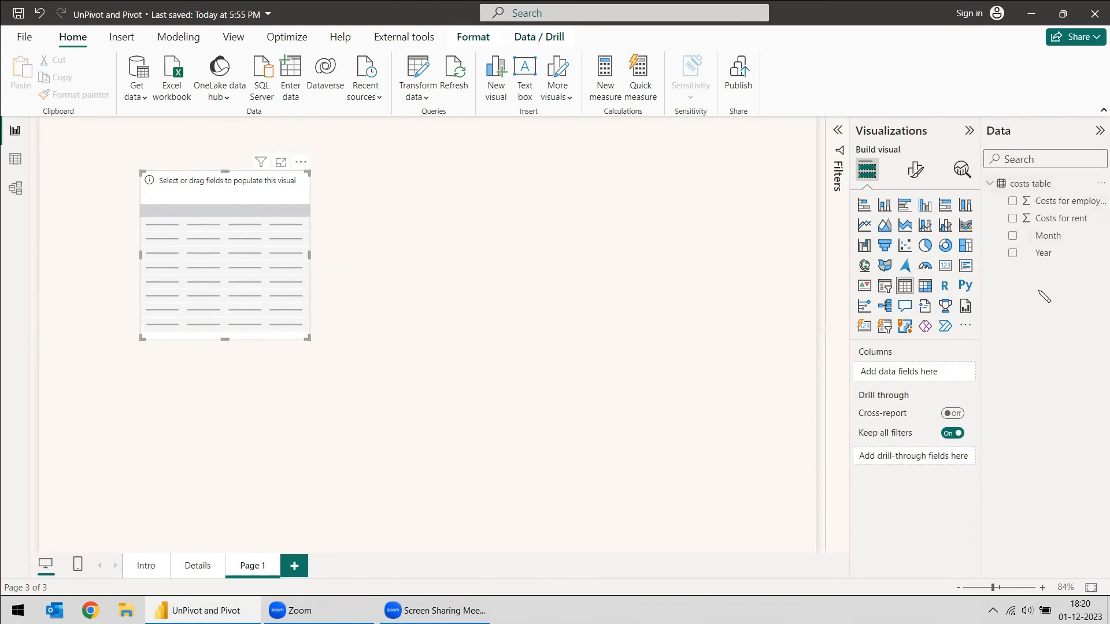
{"action": "left_click", "coordinate": [1012, 253]}
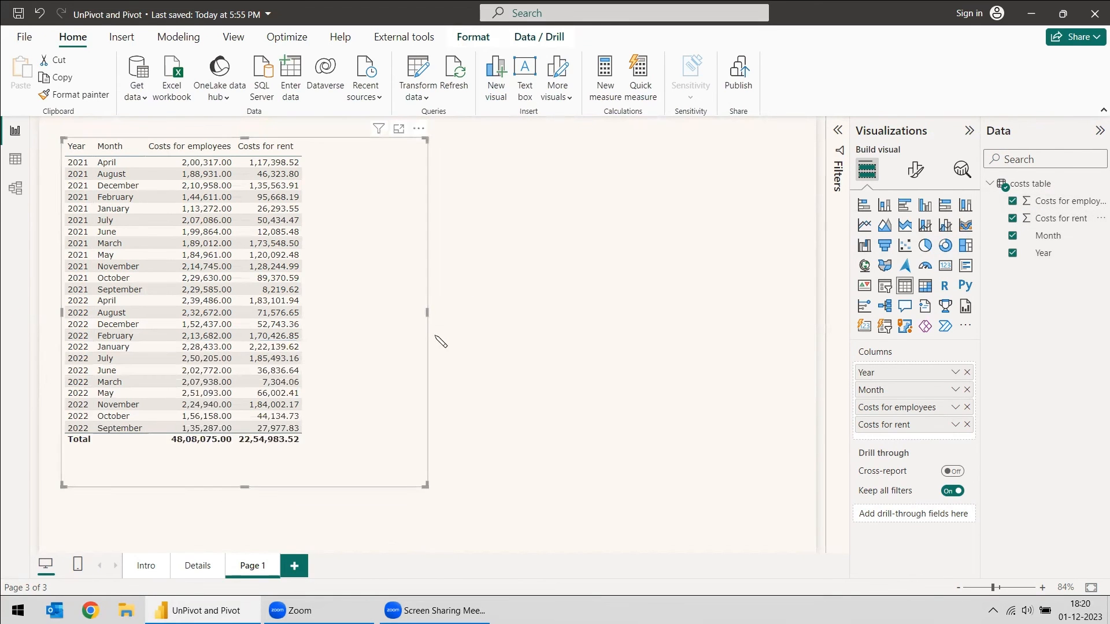
{"action": "left_click_drag", "start_coordinate": [427, 309], "coordinate": [329, 310]}
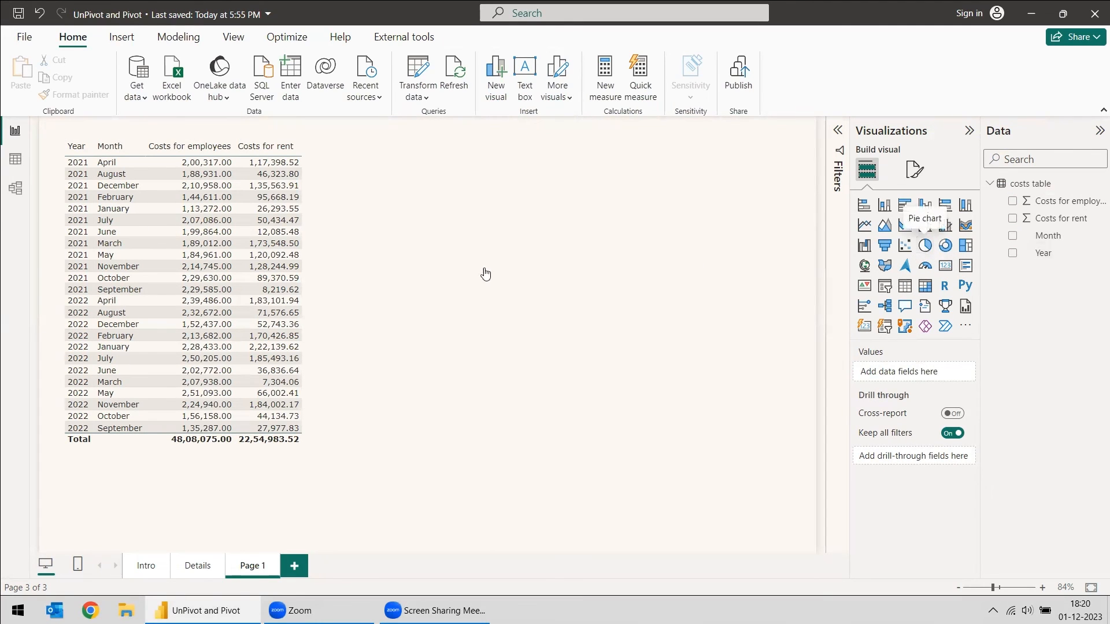
- Add a pie chart of Costs for employees by Year (2022 at 51.89%, 2021 at 48.11%)
{"action": "left_click", "coordinate": [924, 225]}
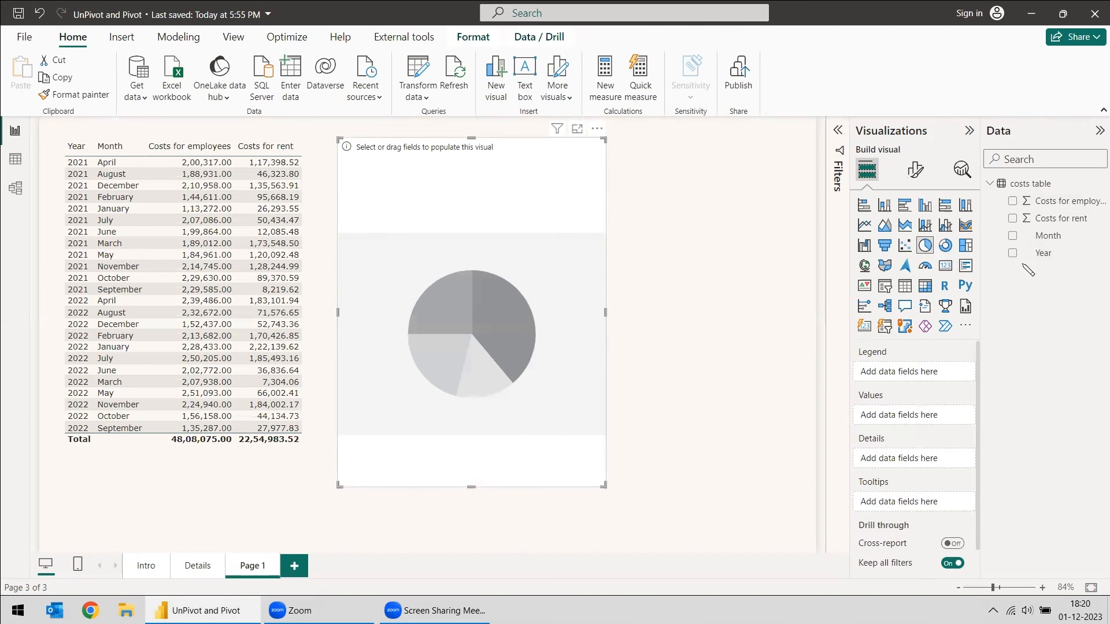
{"action": "left_click", "coordinate": [1012, 201]}
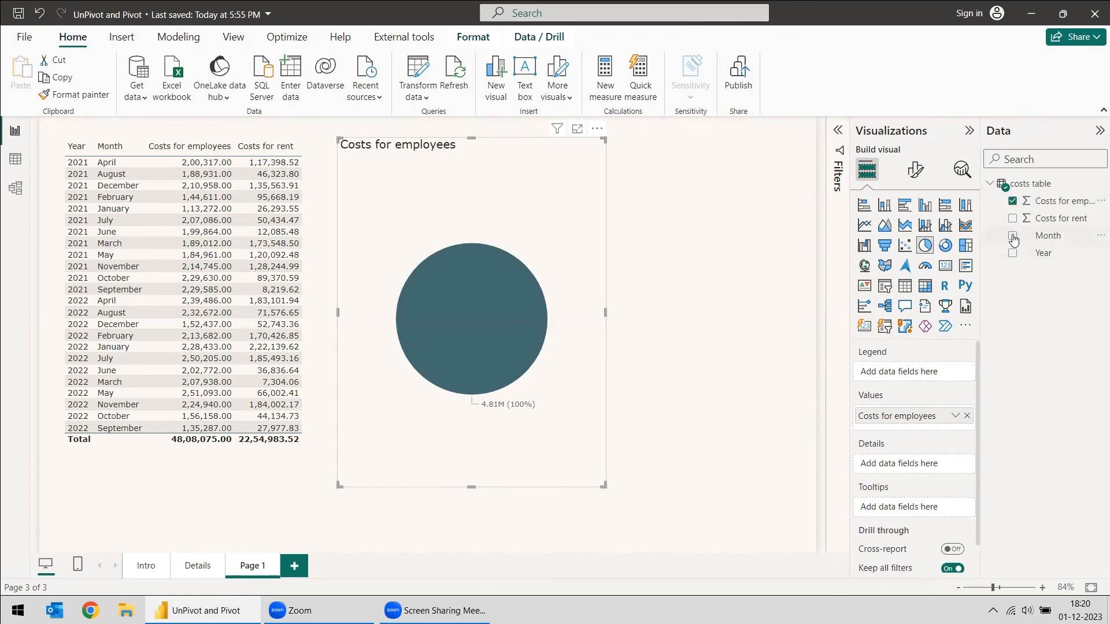
{"action": "left_click", "coordinate": [1013, 236]}
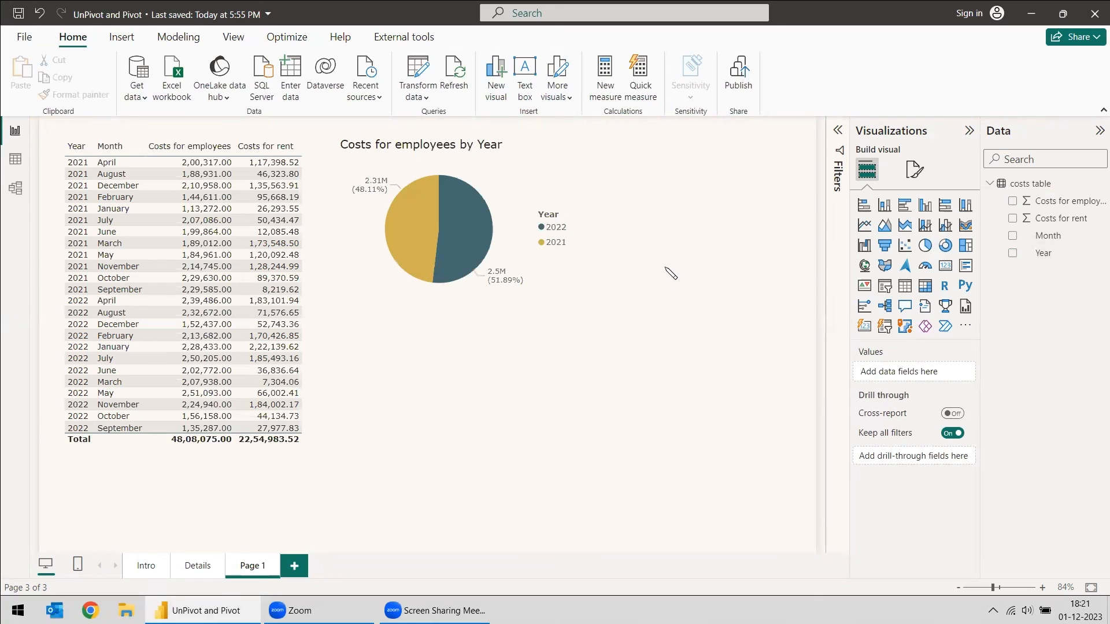
{"action": "mouse_move", "coordinate": [539, 395]}
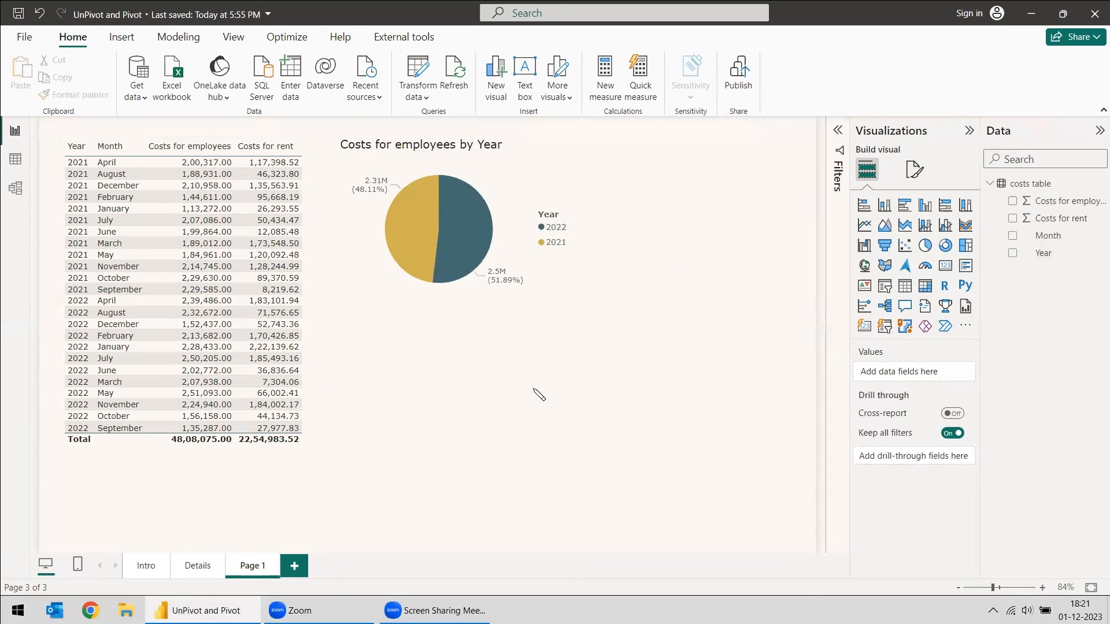